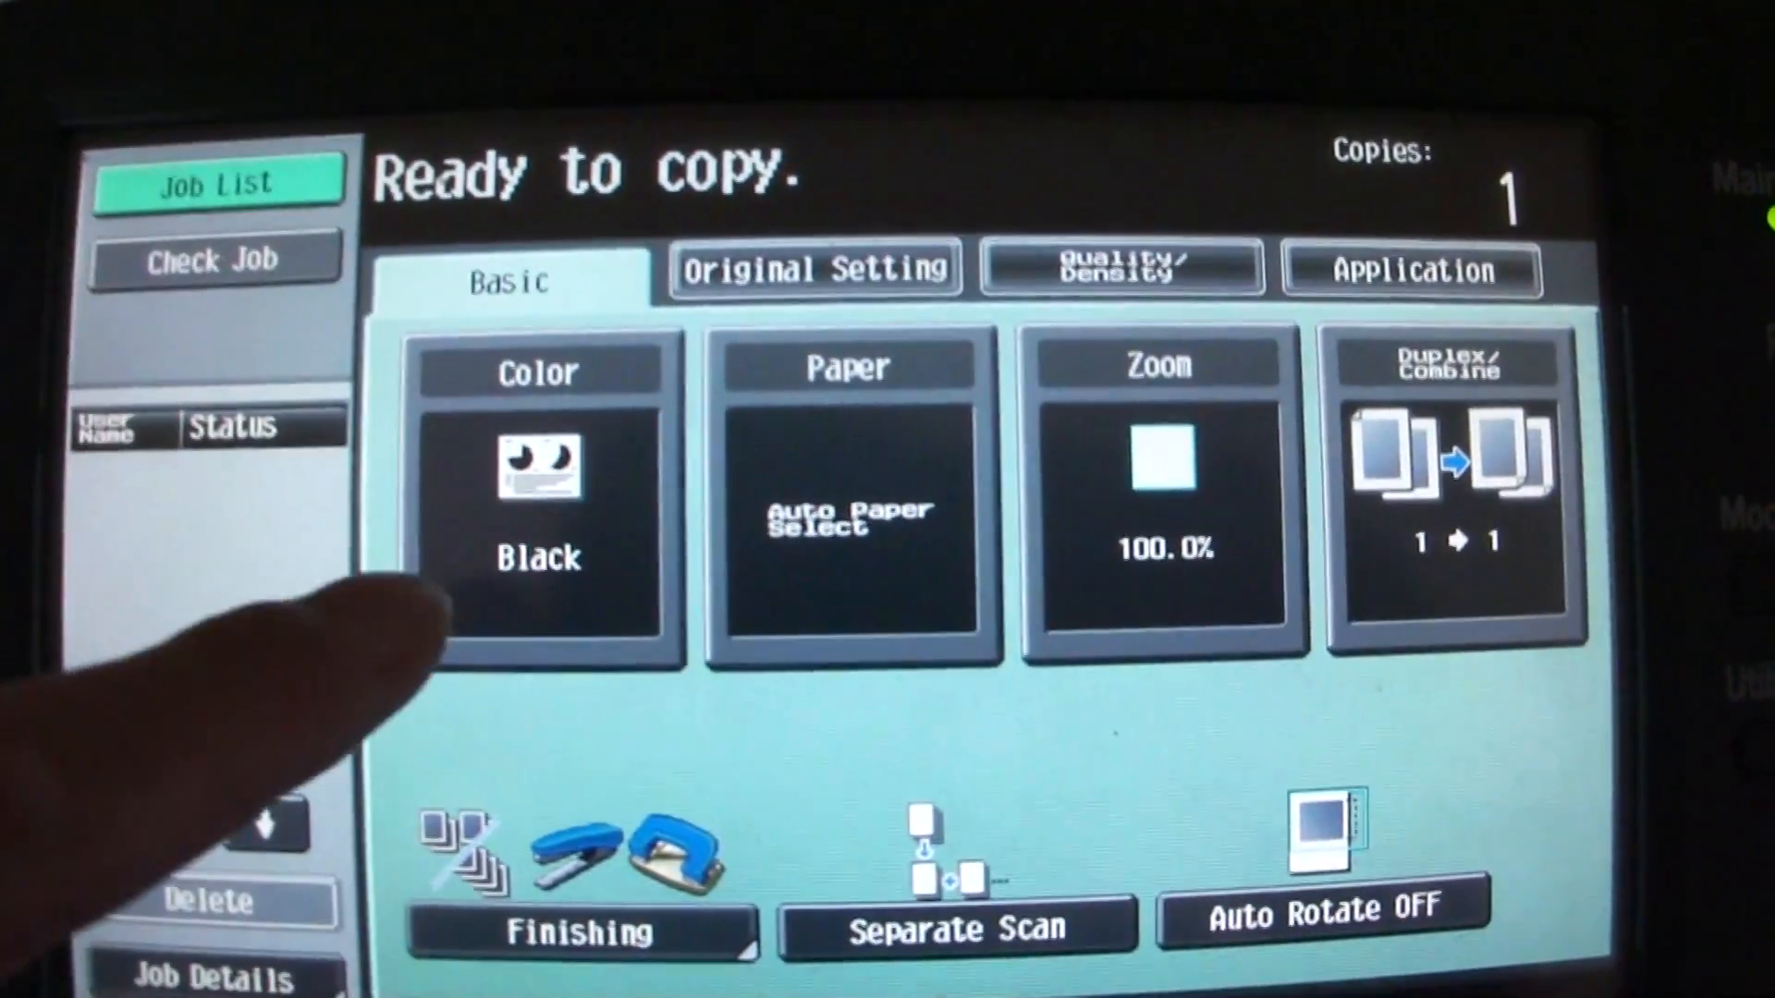
Set the colour mode to Full Color and show the Quality/Density settings
click(539, 509)
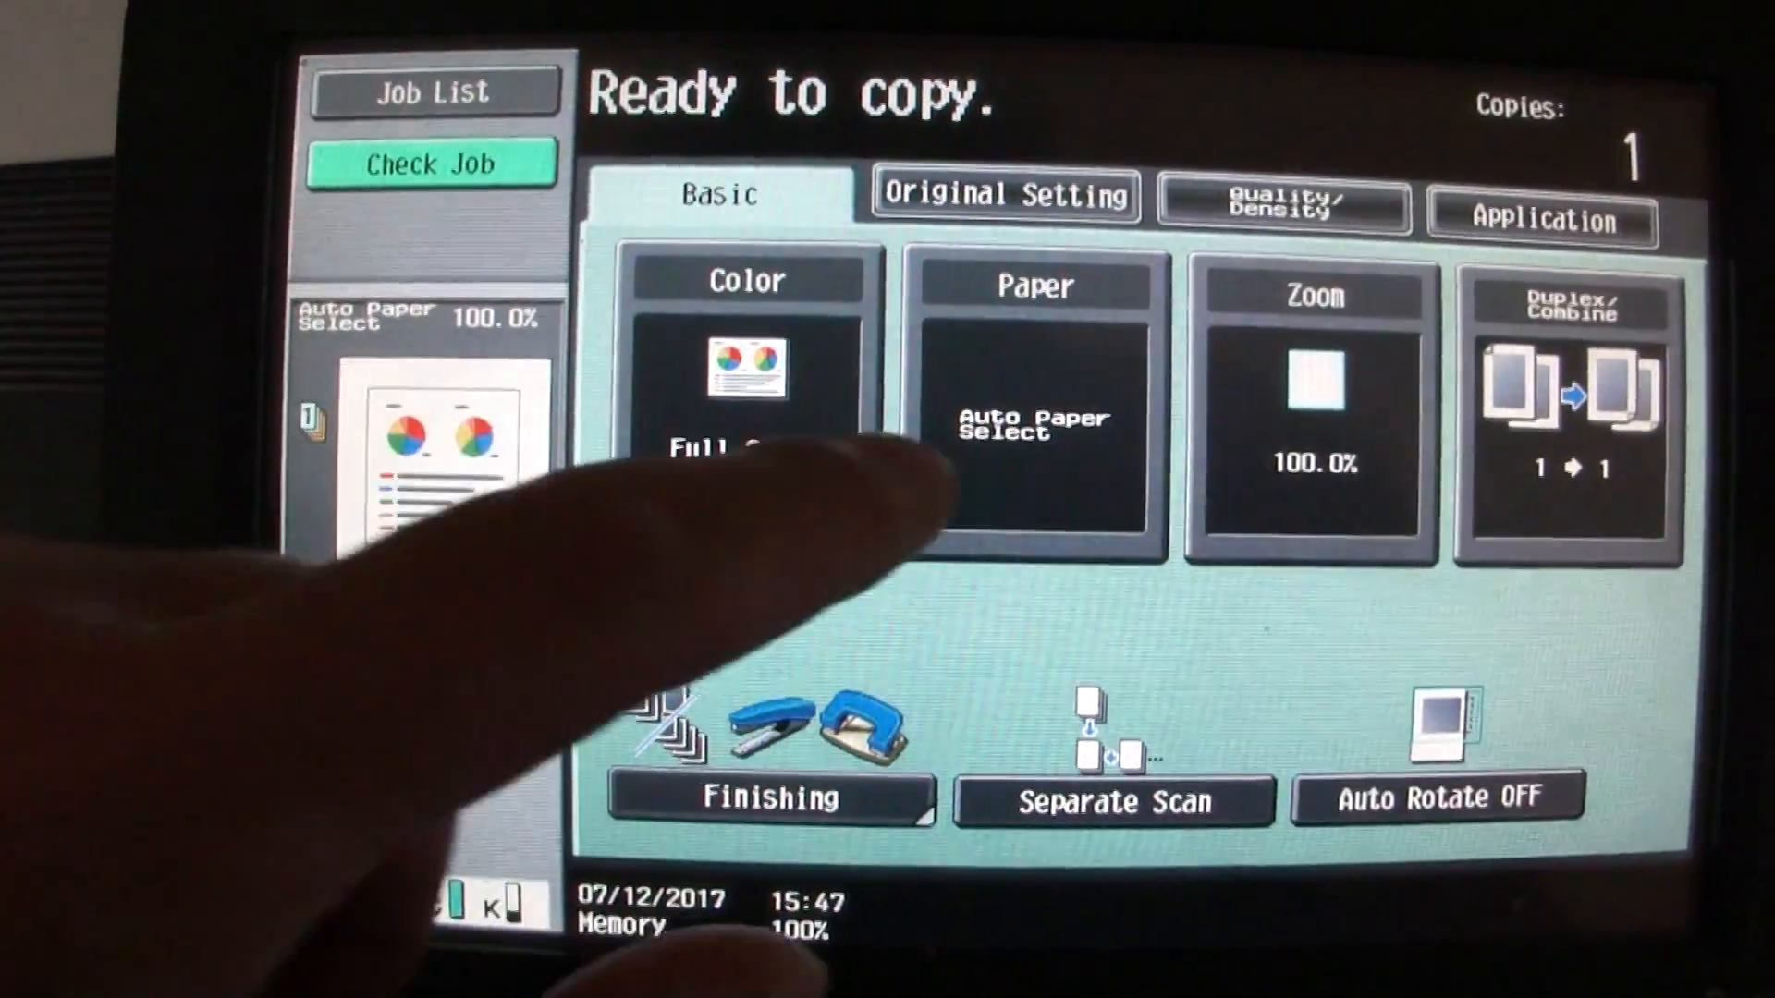
click(1032, 407)
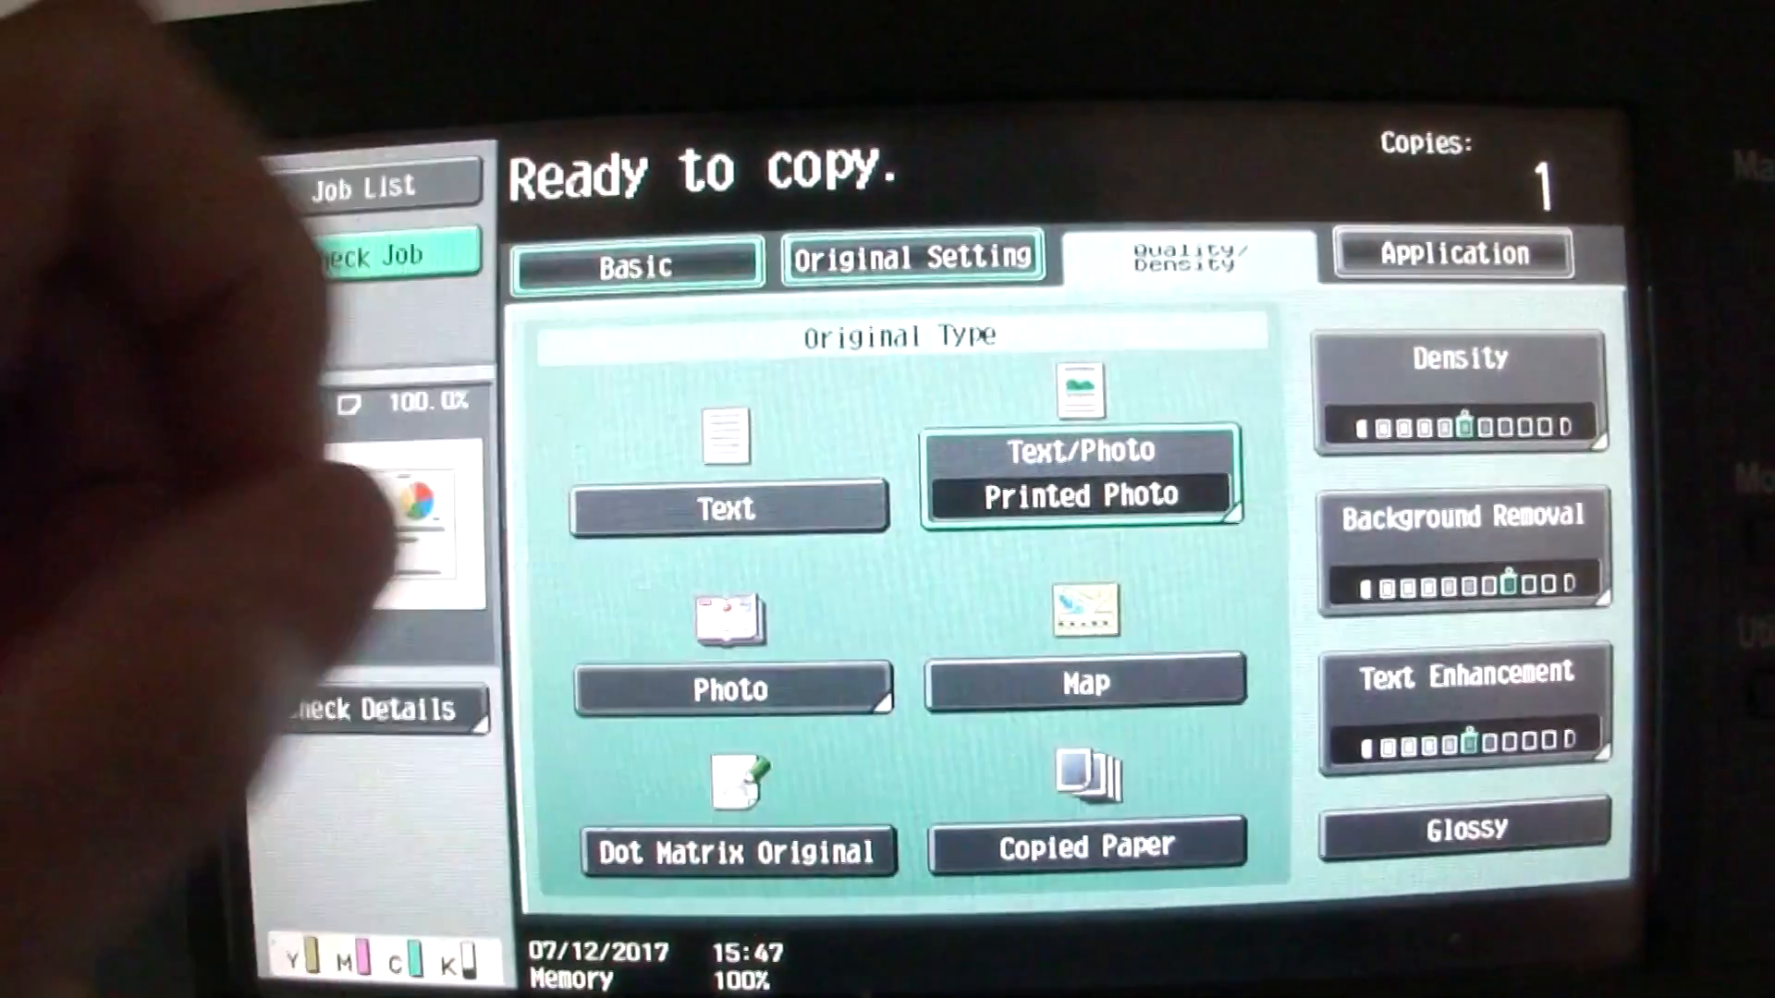
Raise Text Enhancement to +1 (Sharper Text) and confirm it
click(1466, 826)
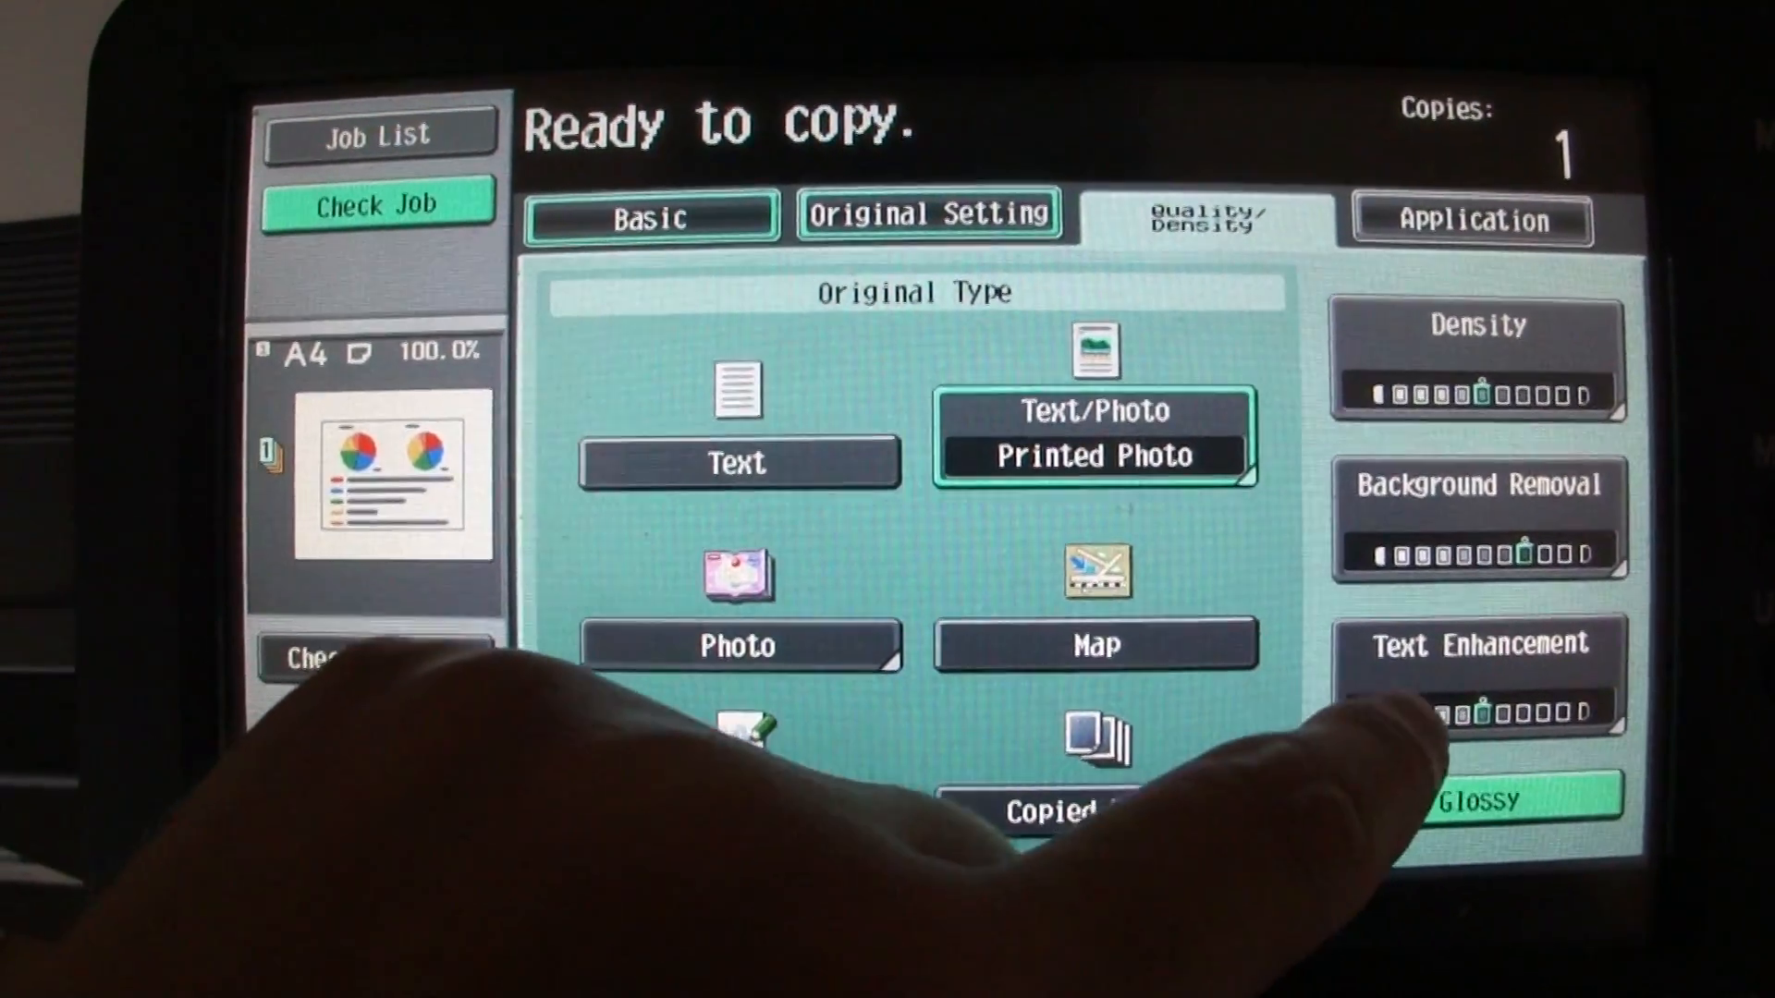
click(1477, 674)
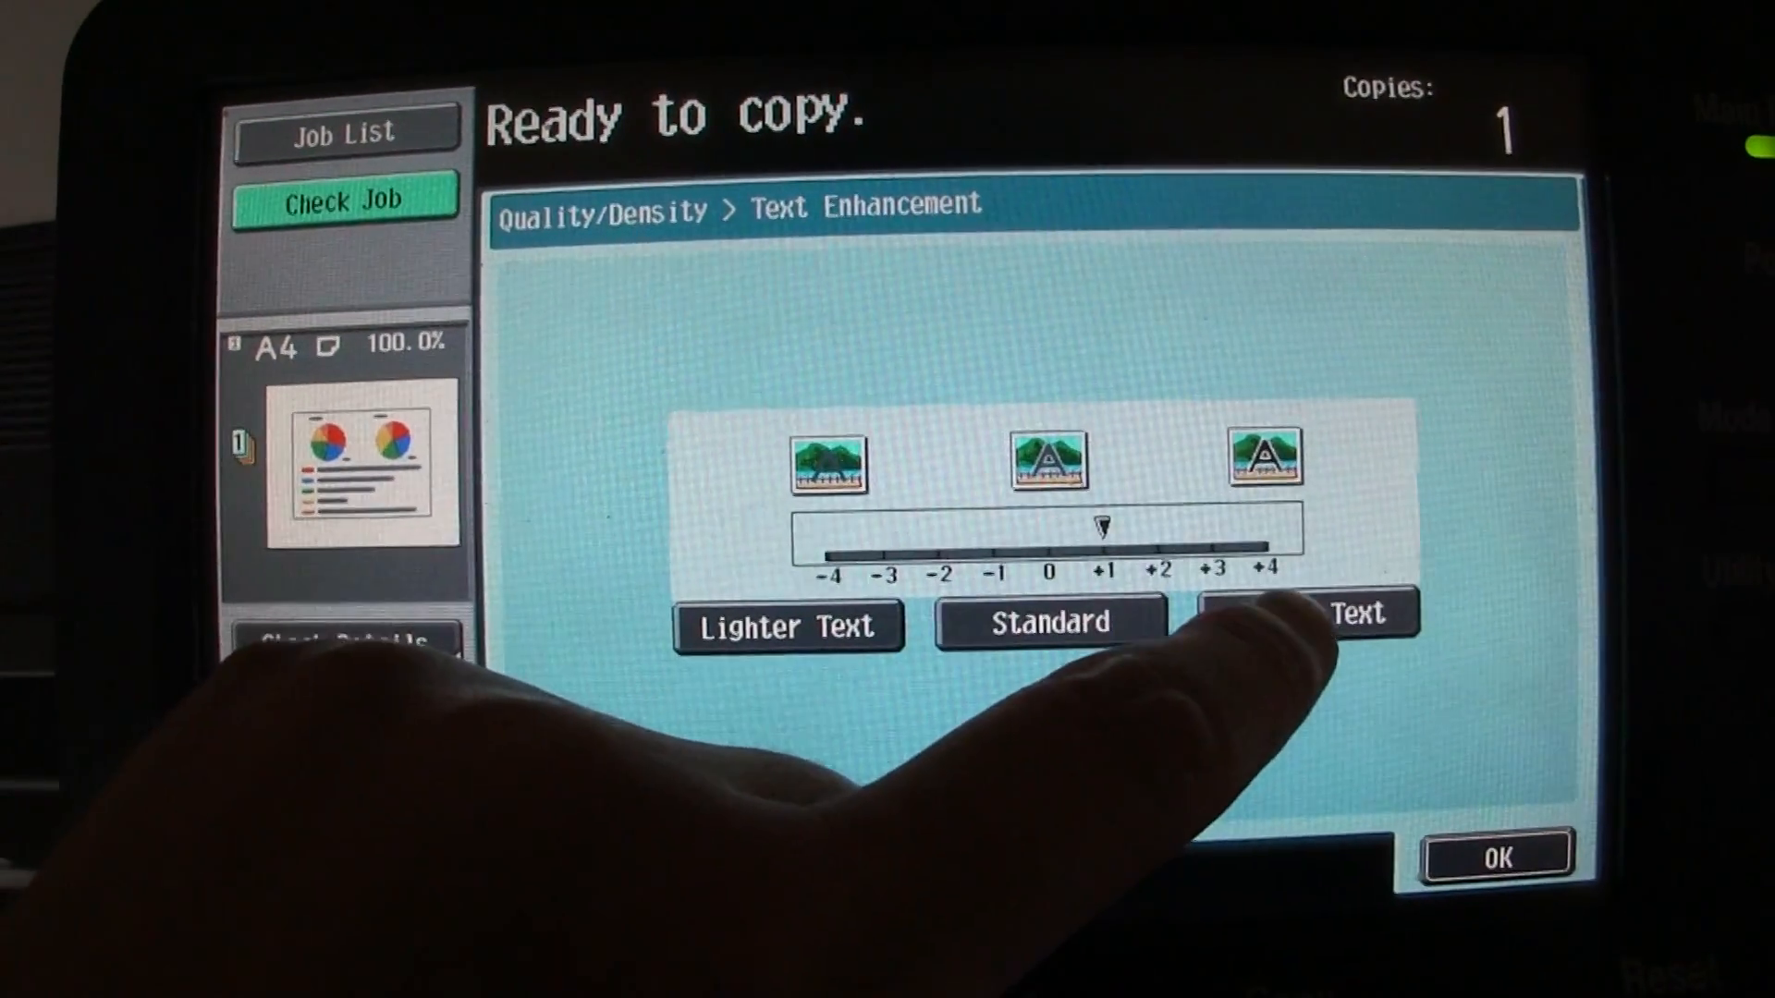
click(1498, 854)
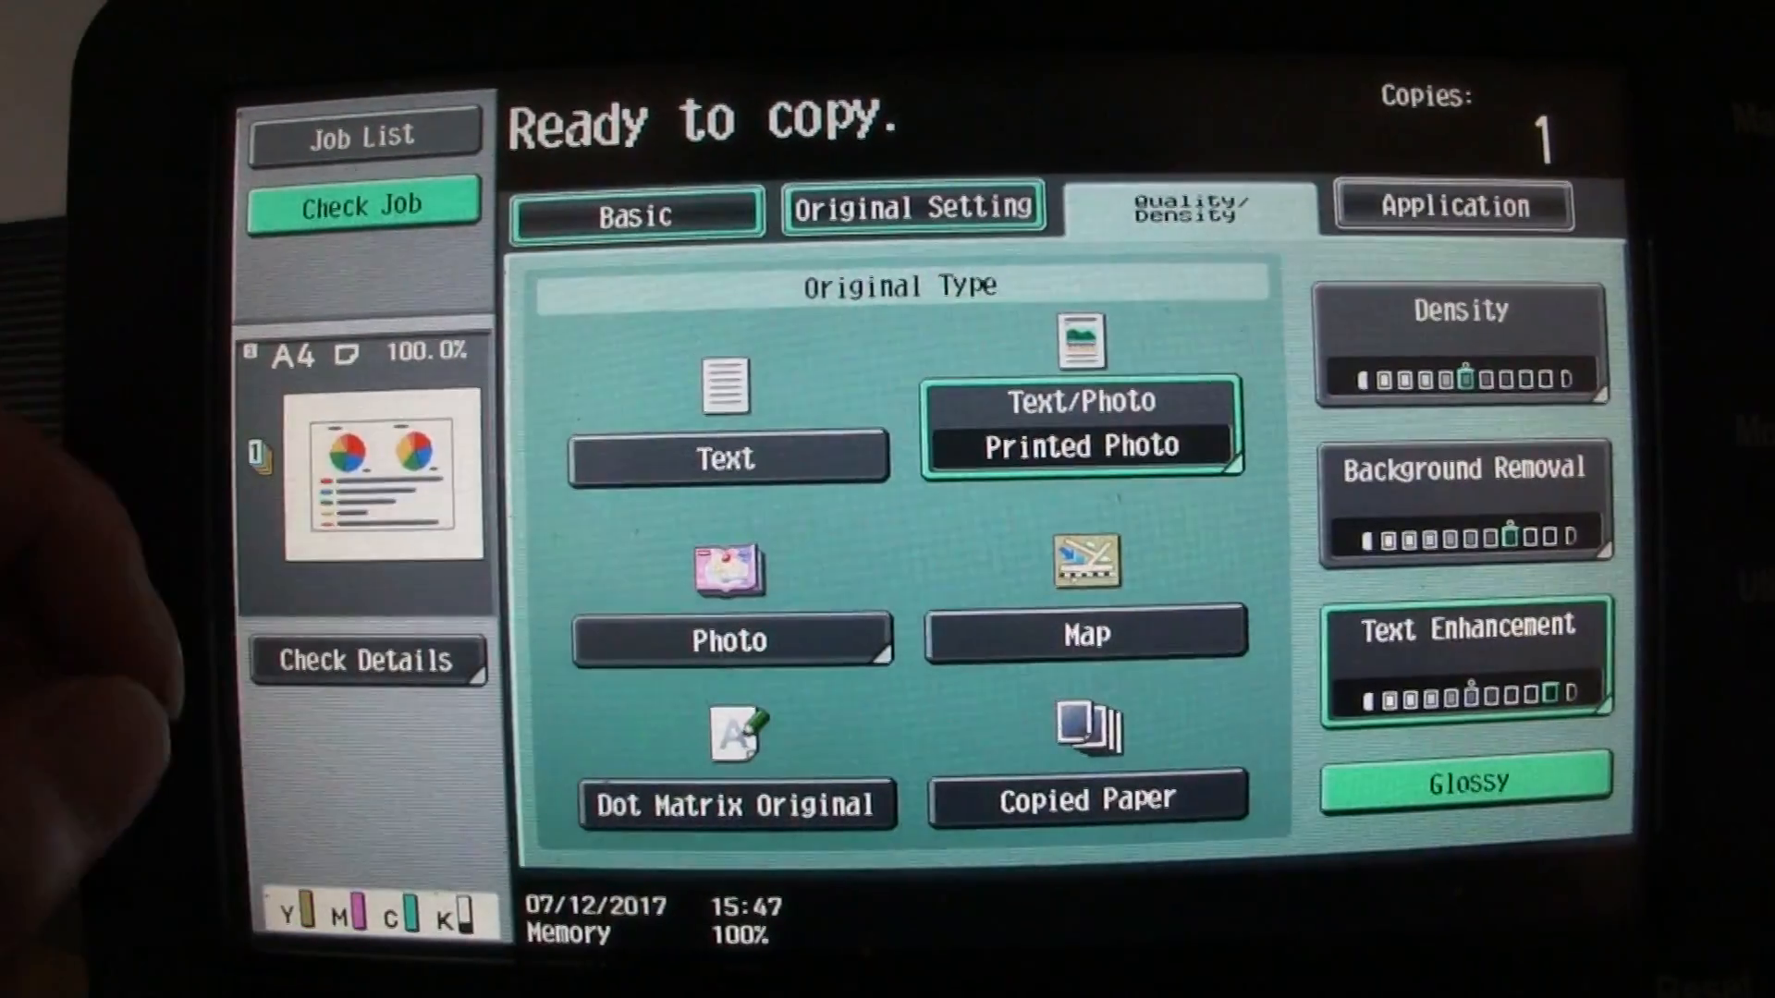
click(1464, 498)
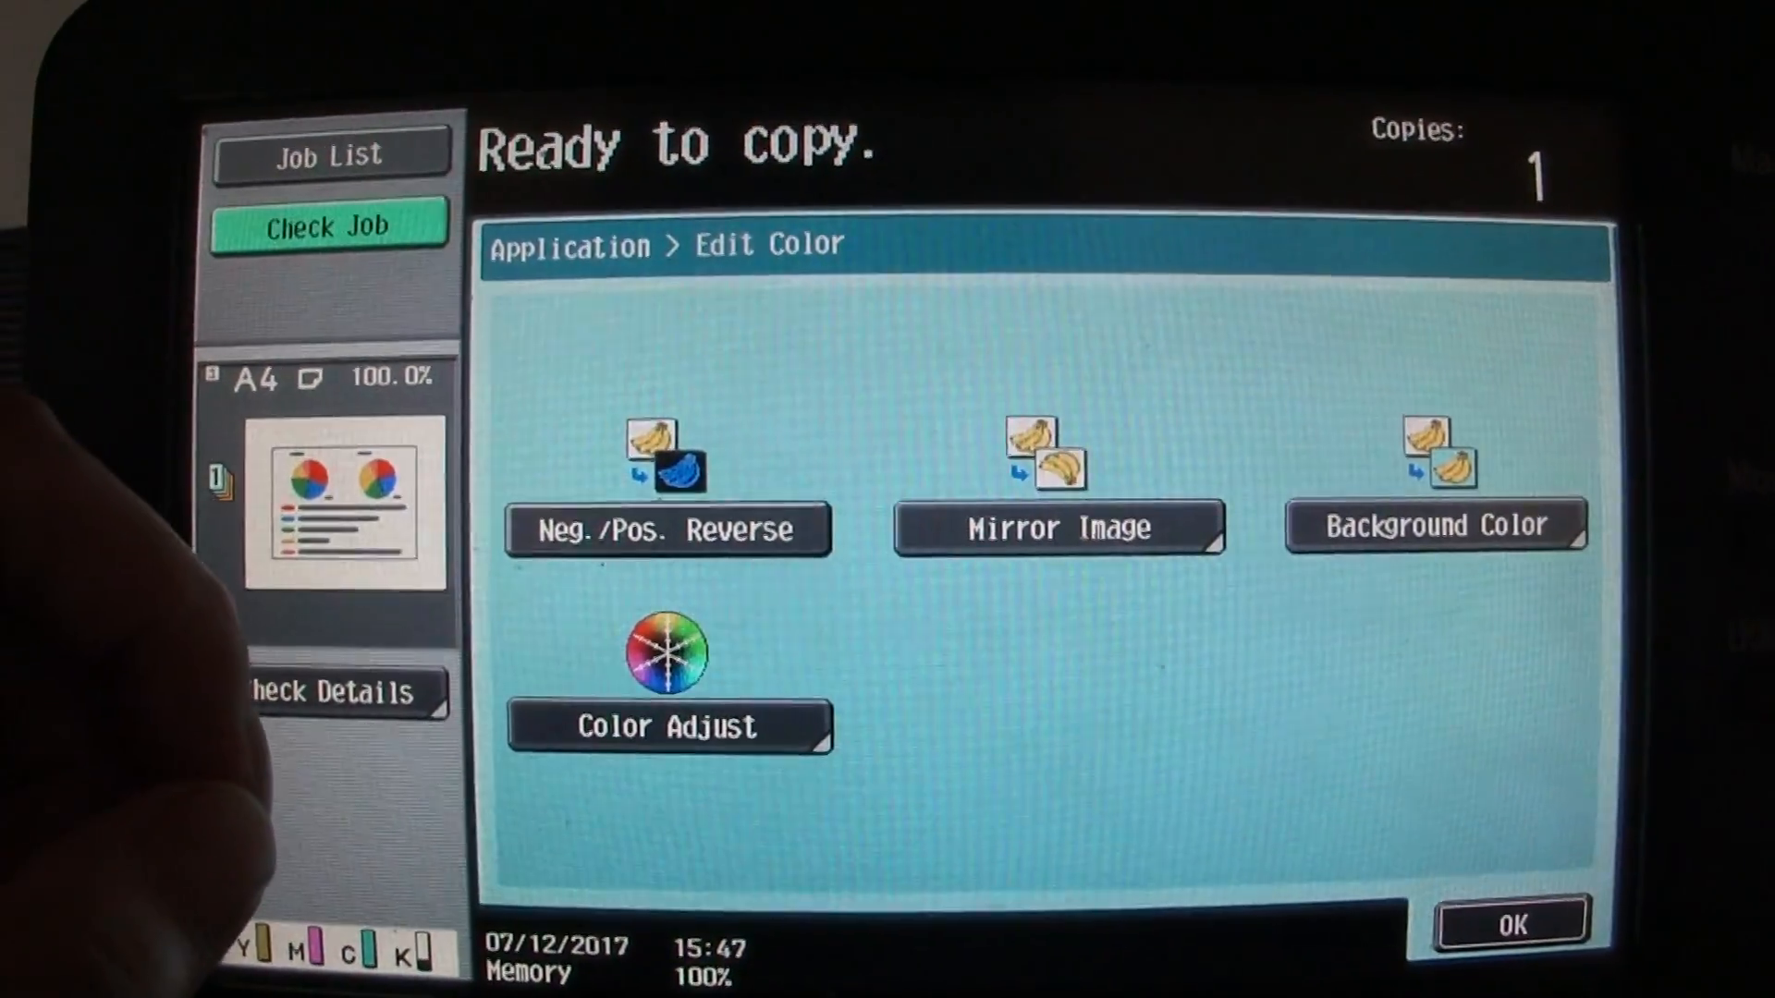
Turn on Neg./Pos. Reverse and set the background colour to Forest Green
click(668, 529)
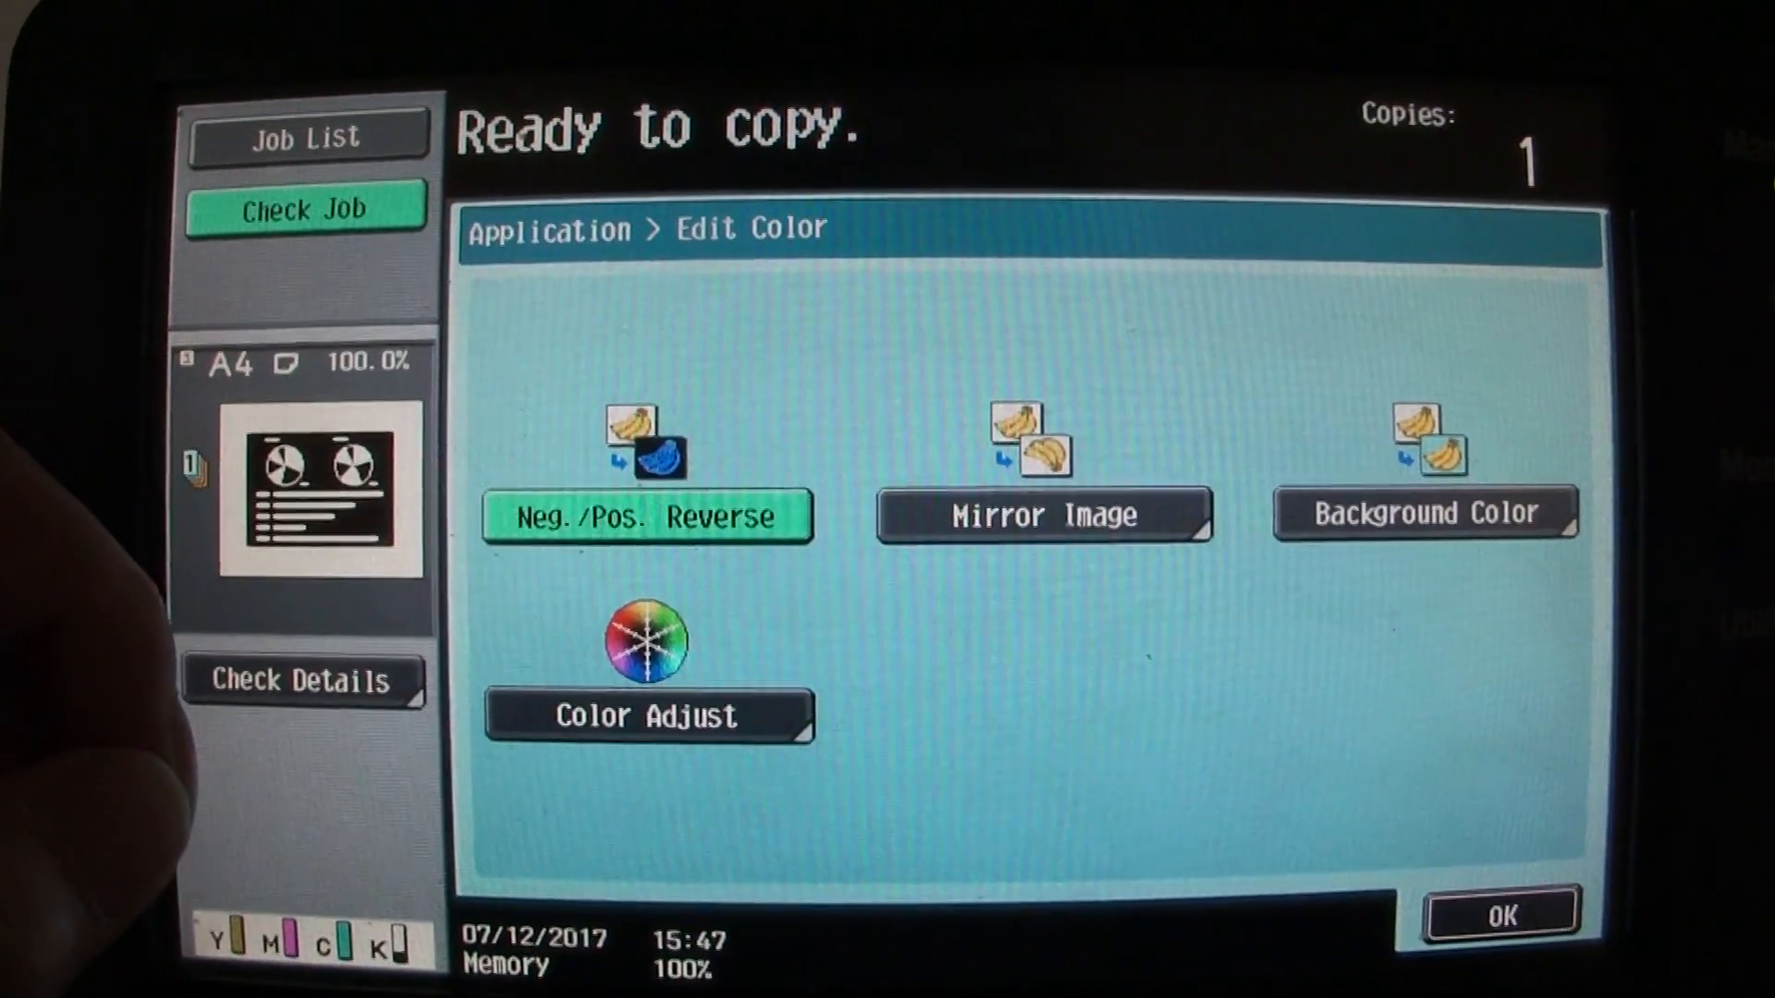
click(1426, 514)
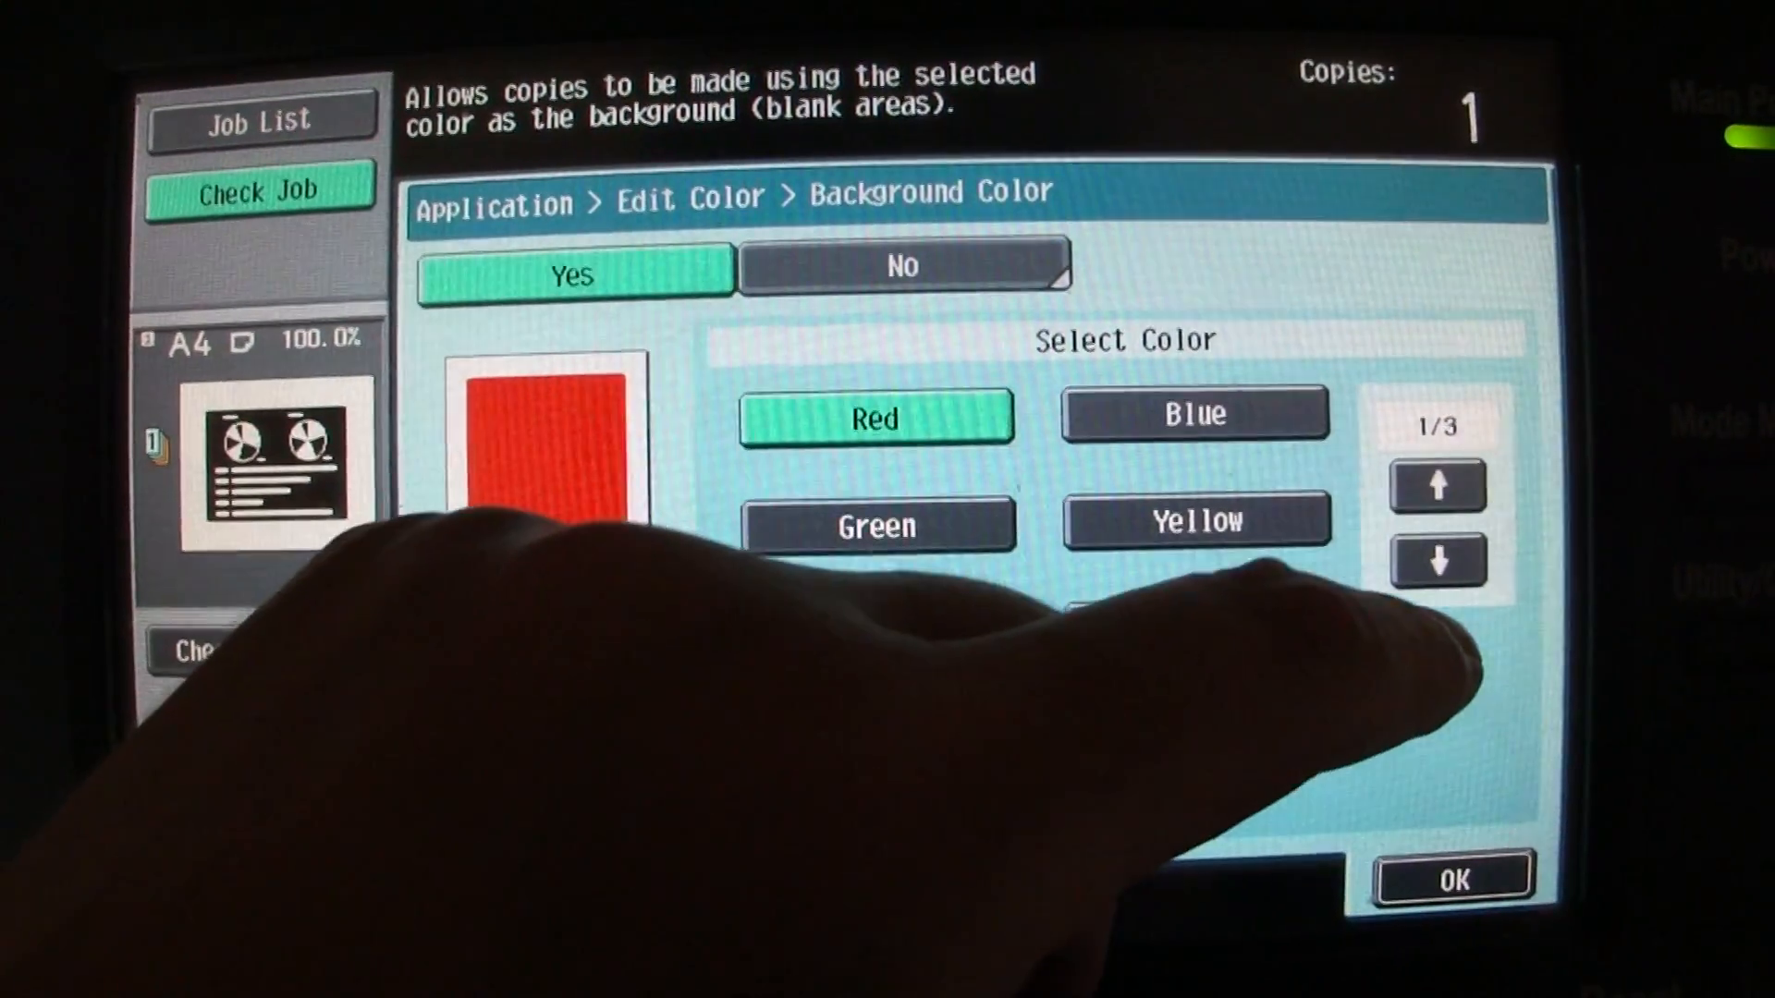
click(1438, 561)
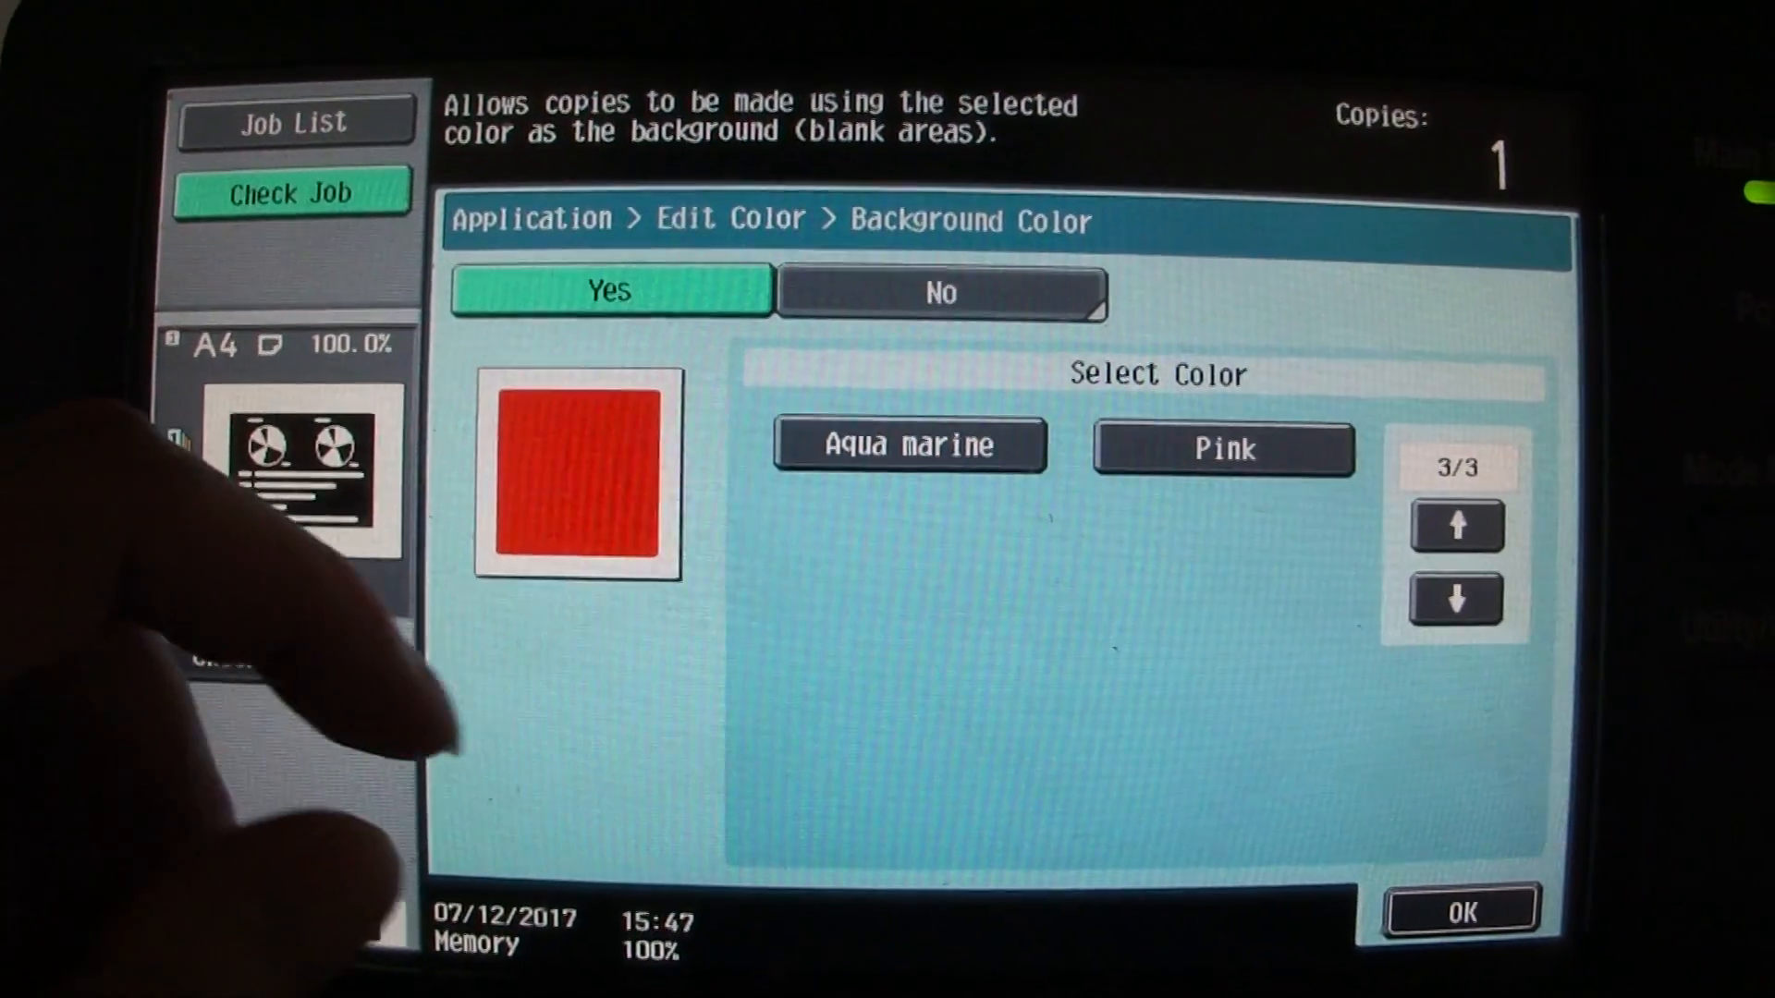
click(1456, 525)
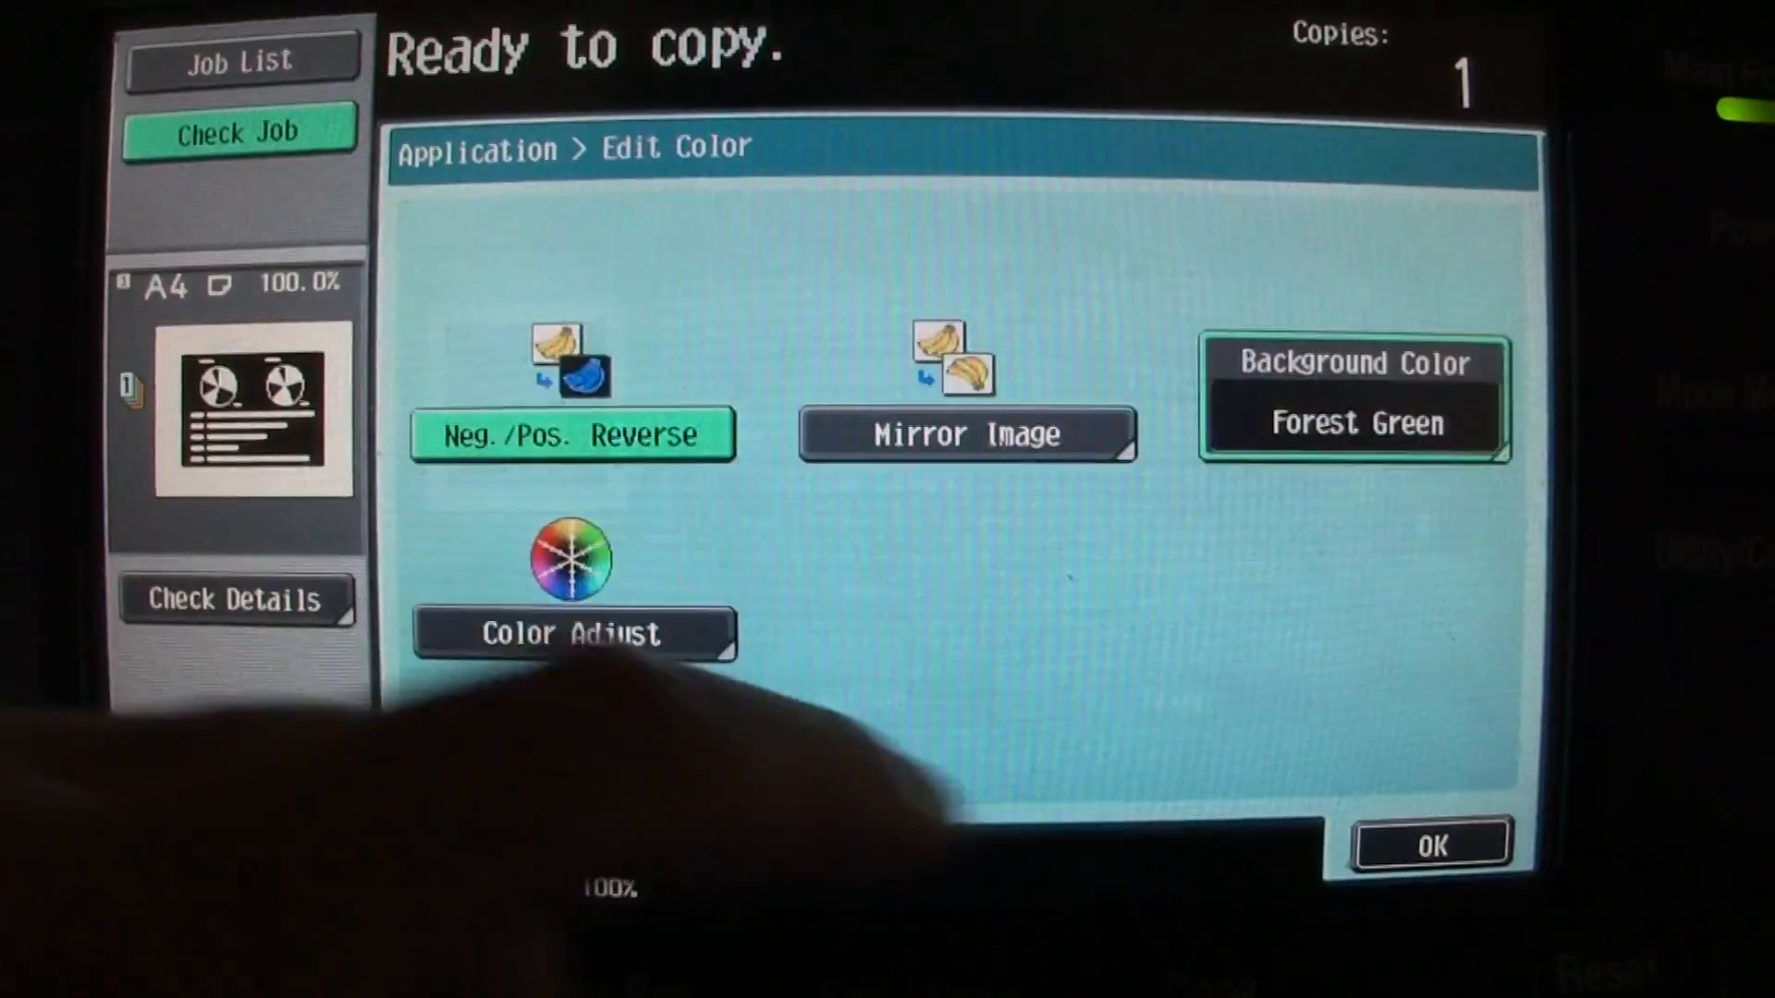
click(572, 634)
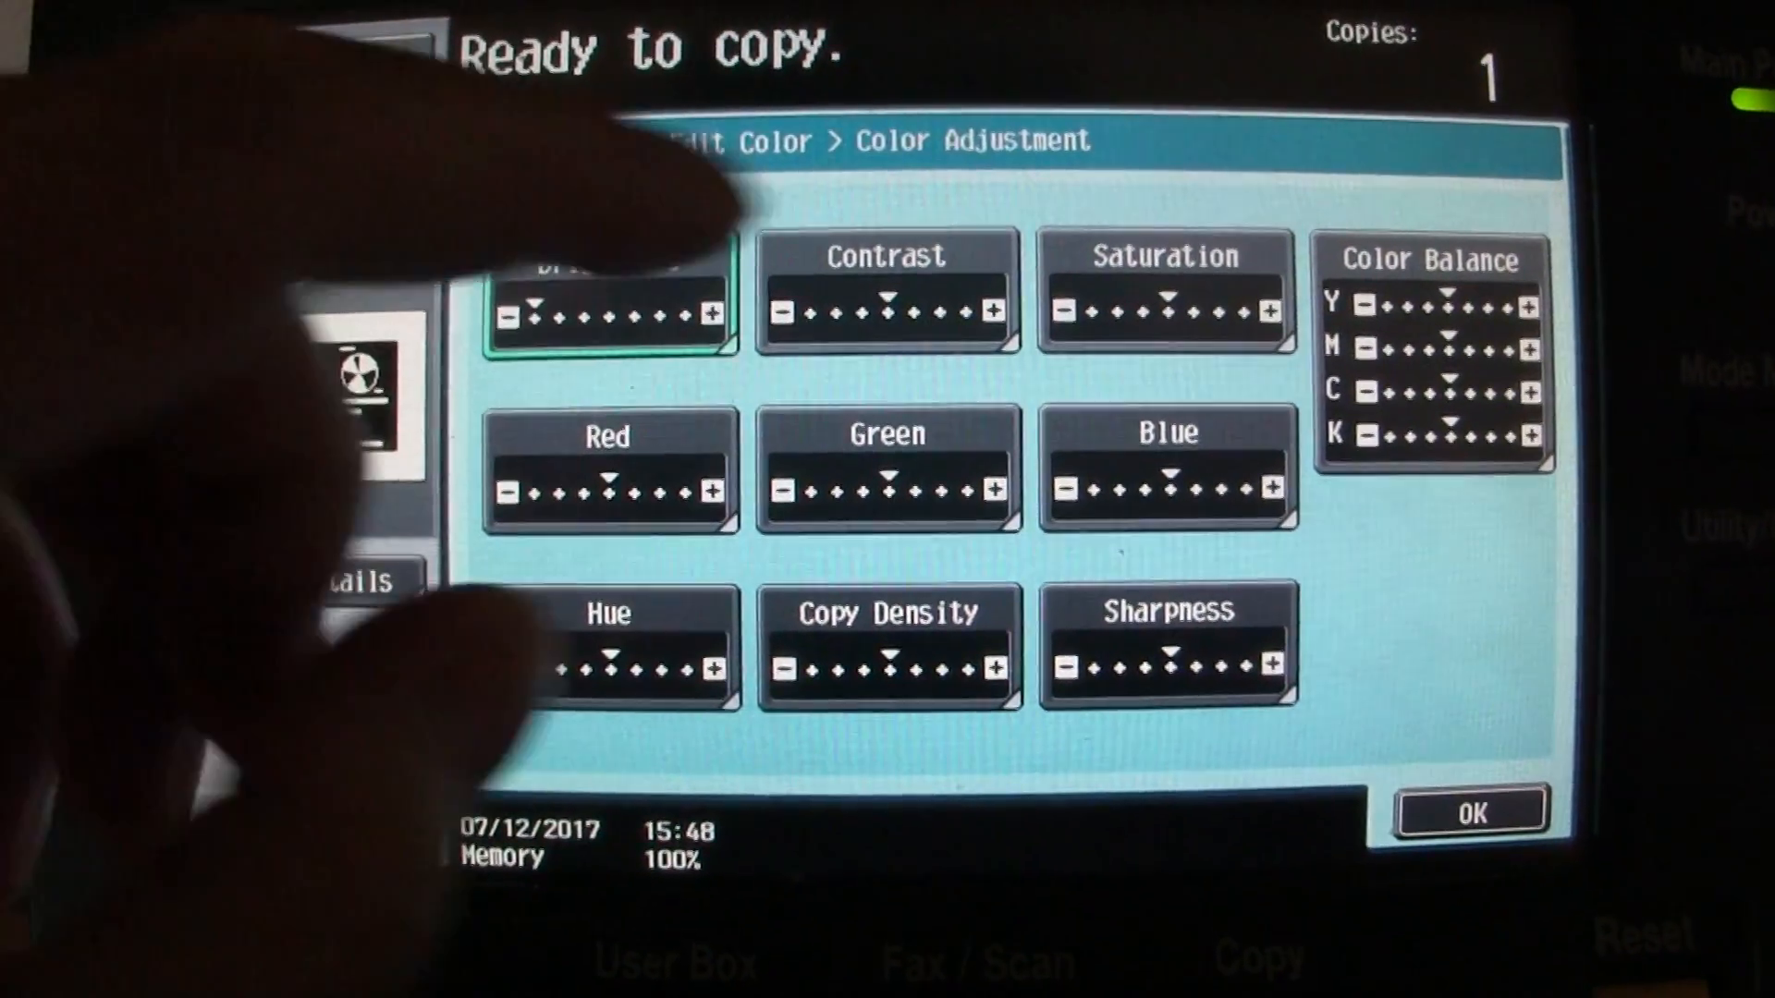
Set brightness to lowest, sharpness to highest, and raise the cyan and black balance
click(1168, 288)
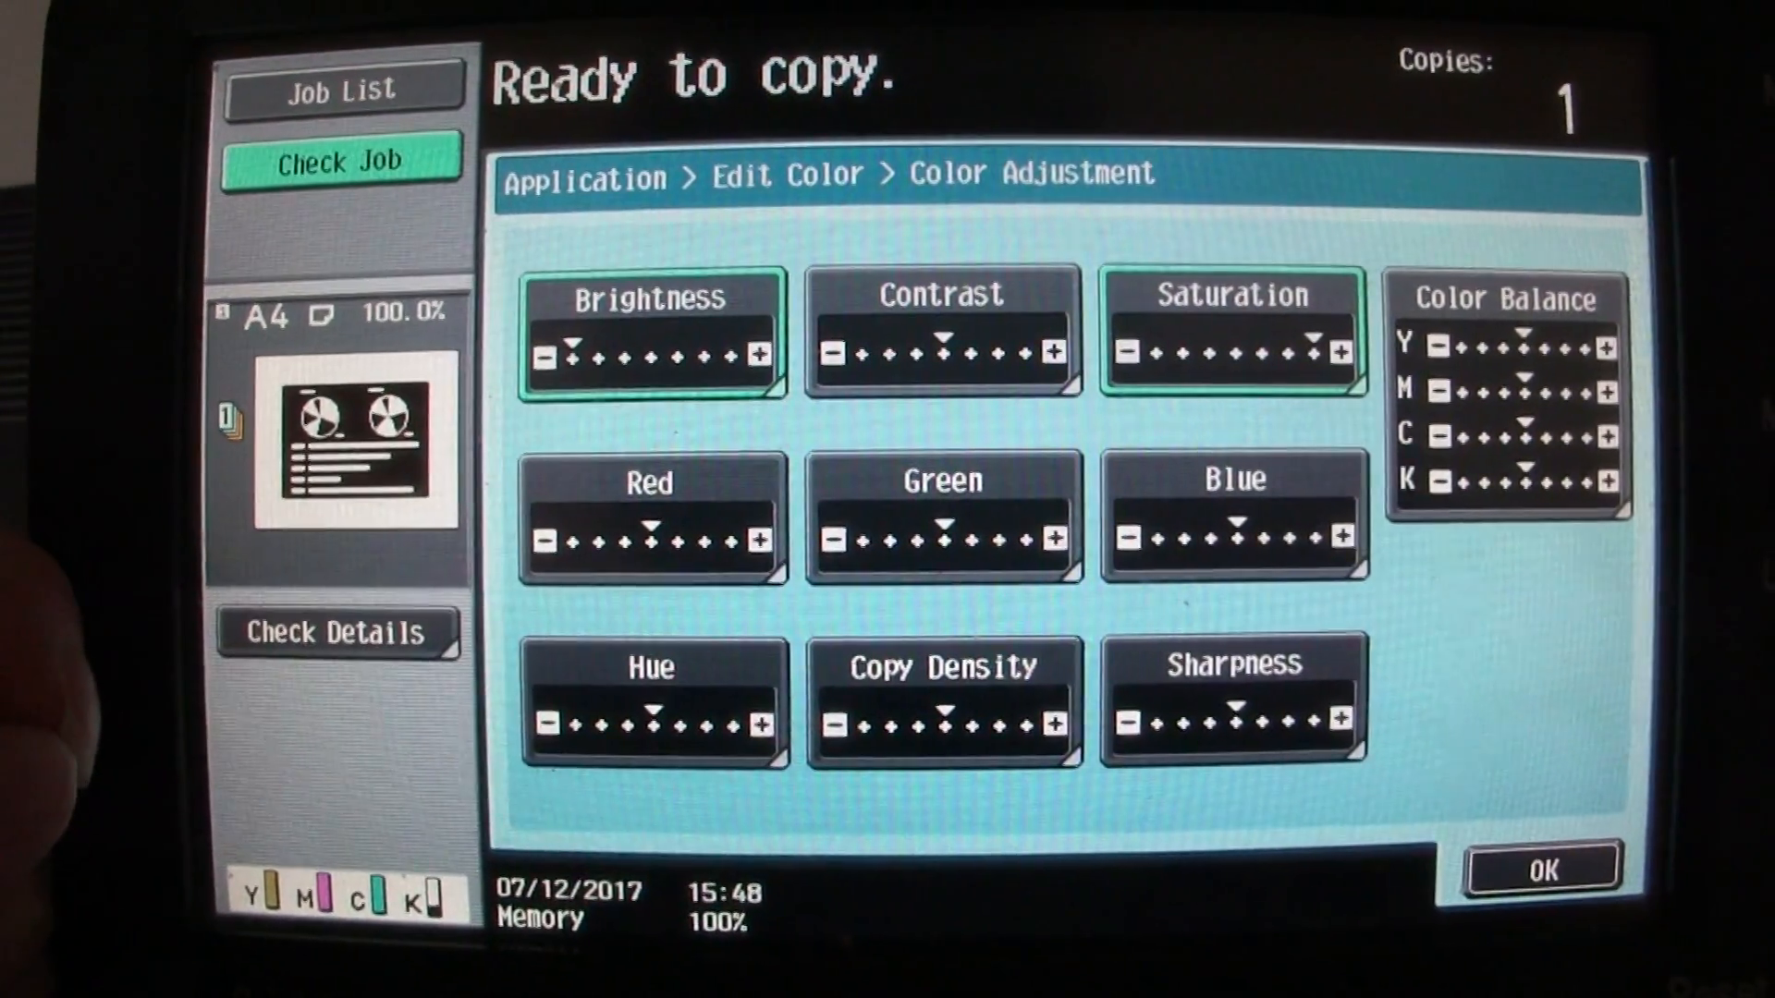
click(1233, 696)
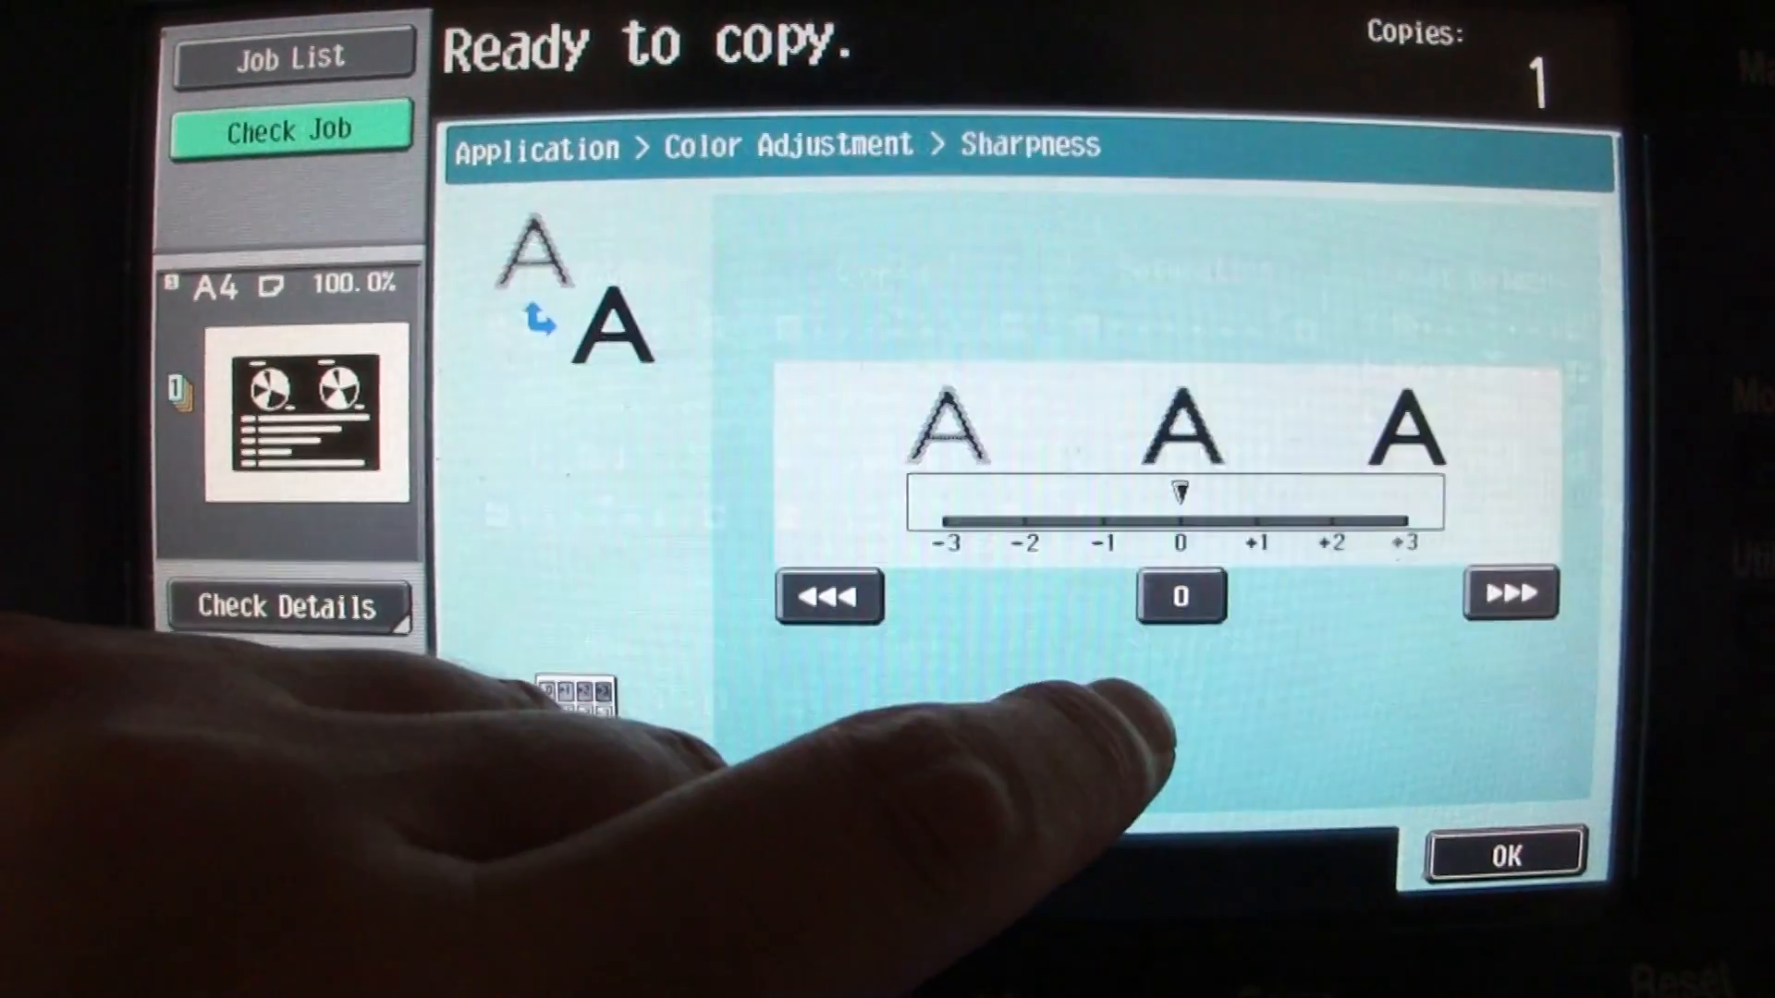
click(1510, 592)
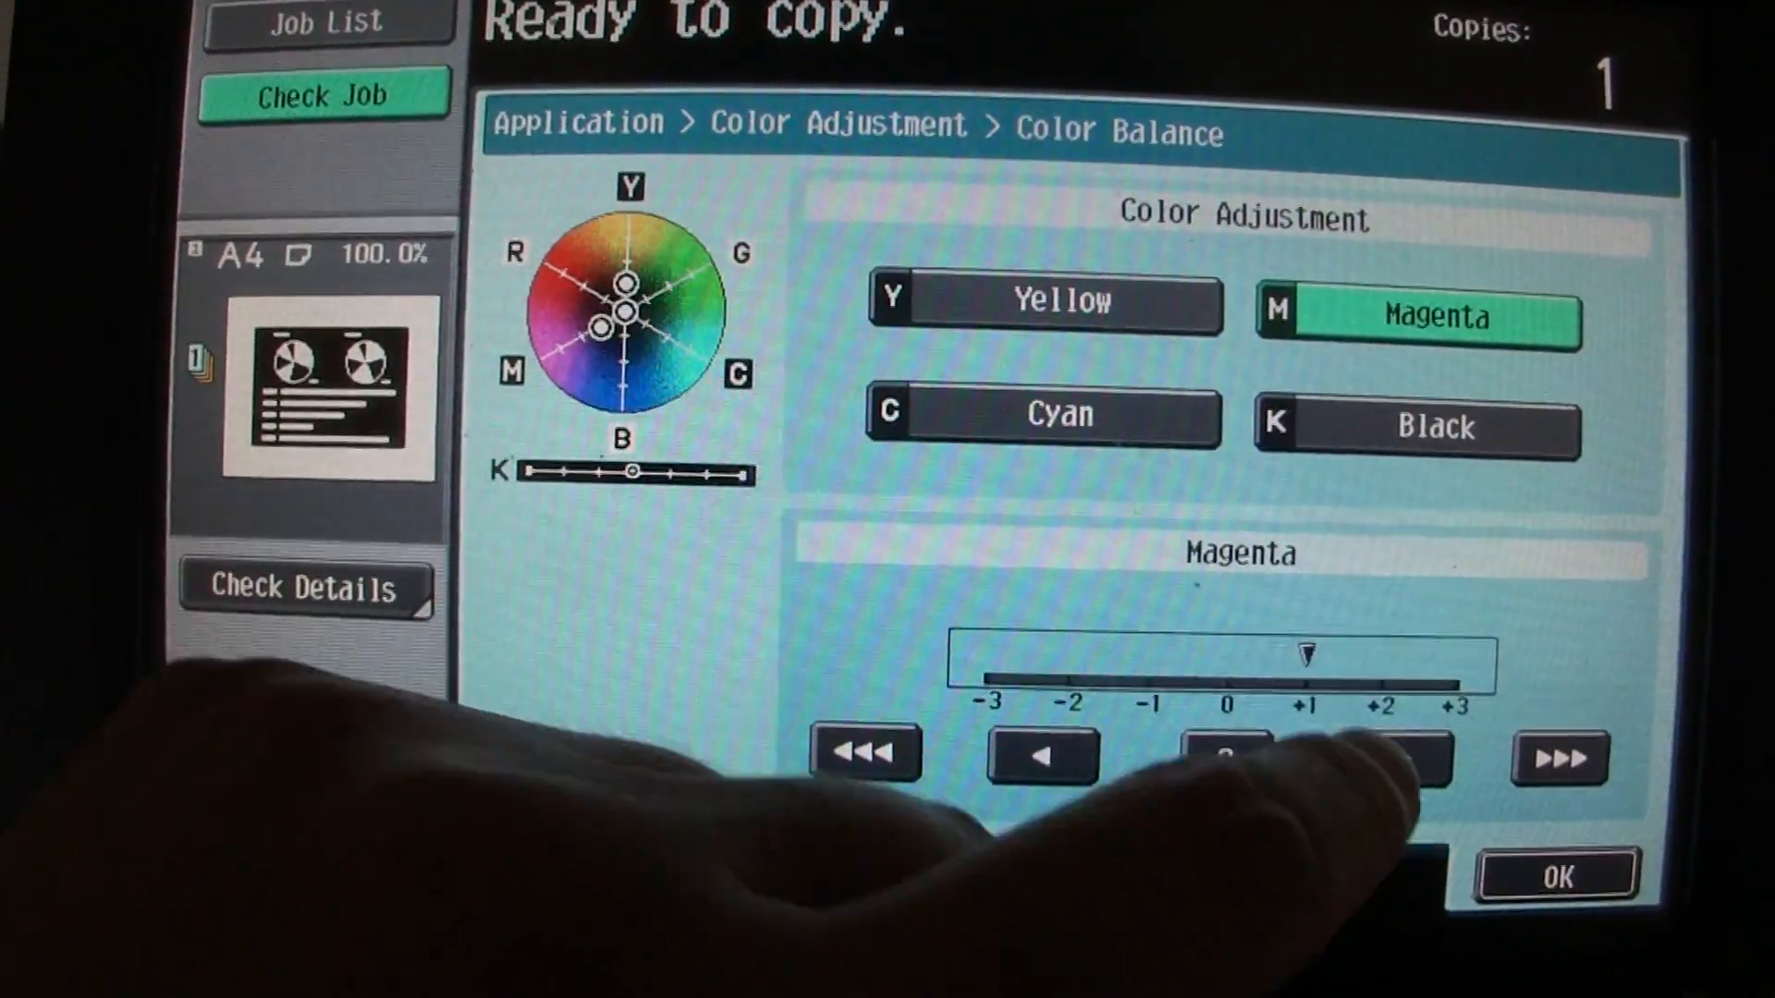
click(1042, 417)
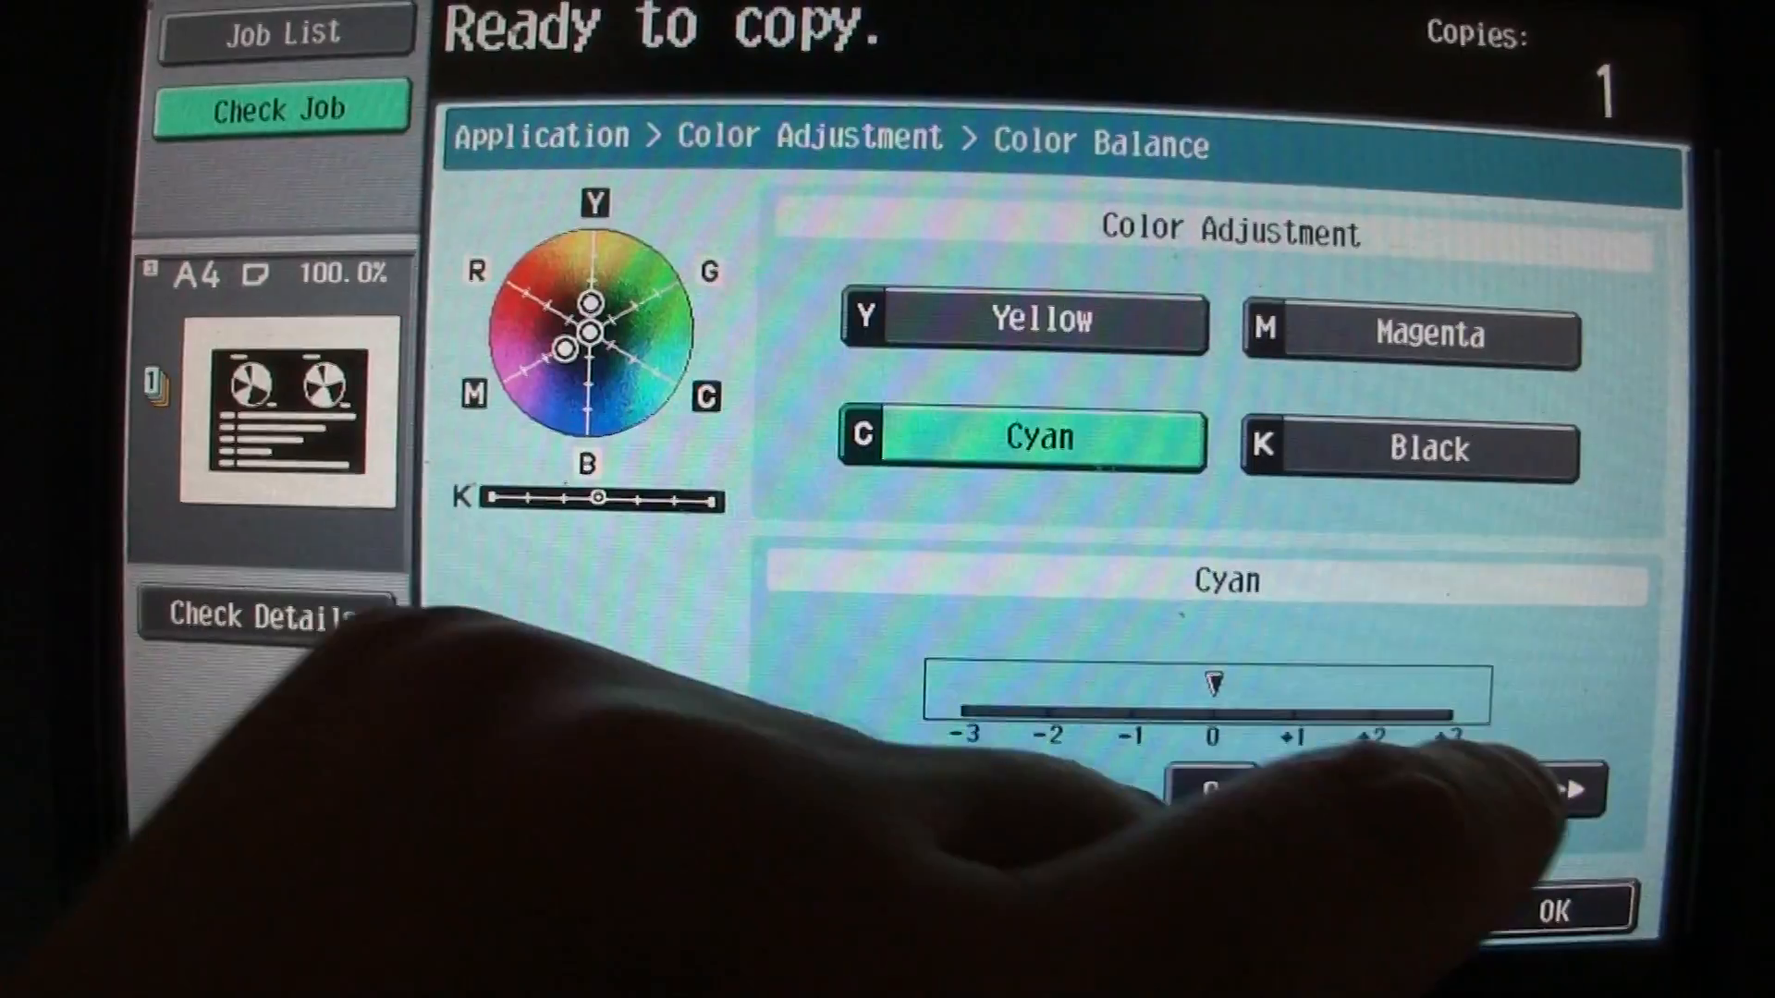
click(1432, 445)
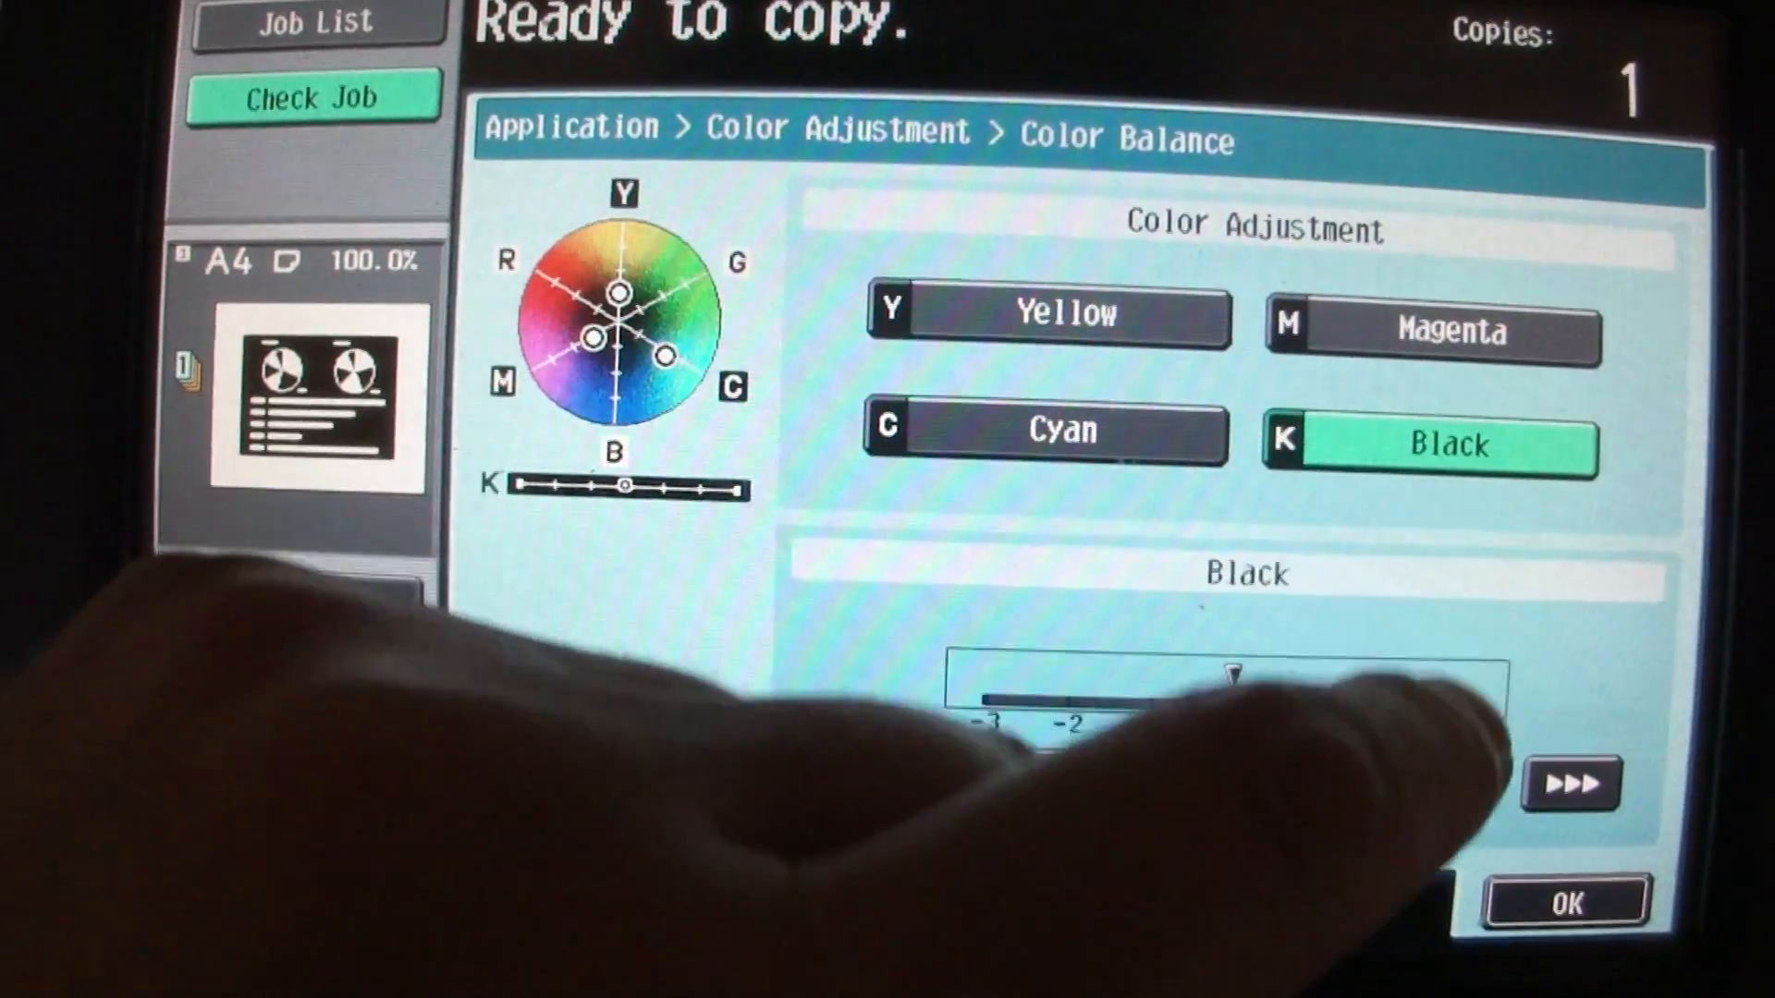
click(1565, 899)
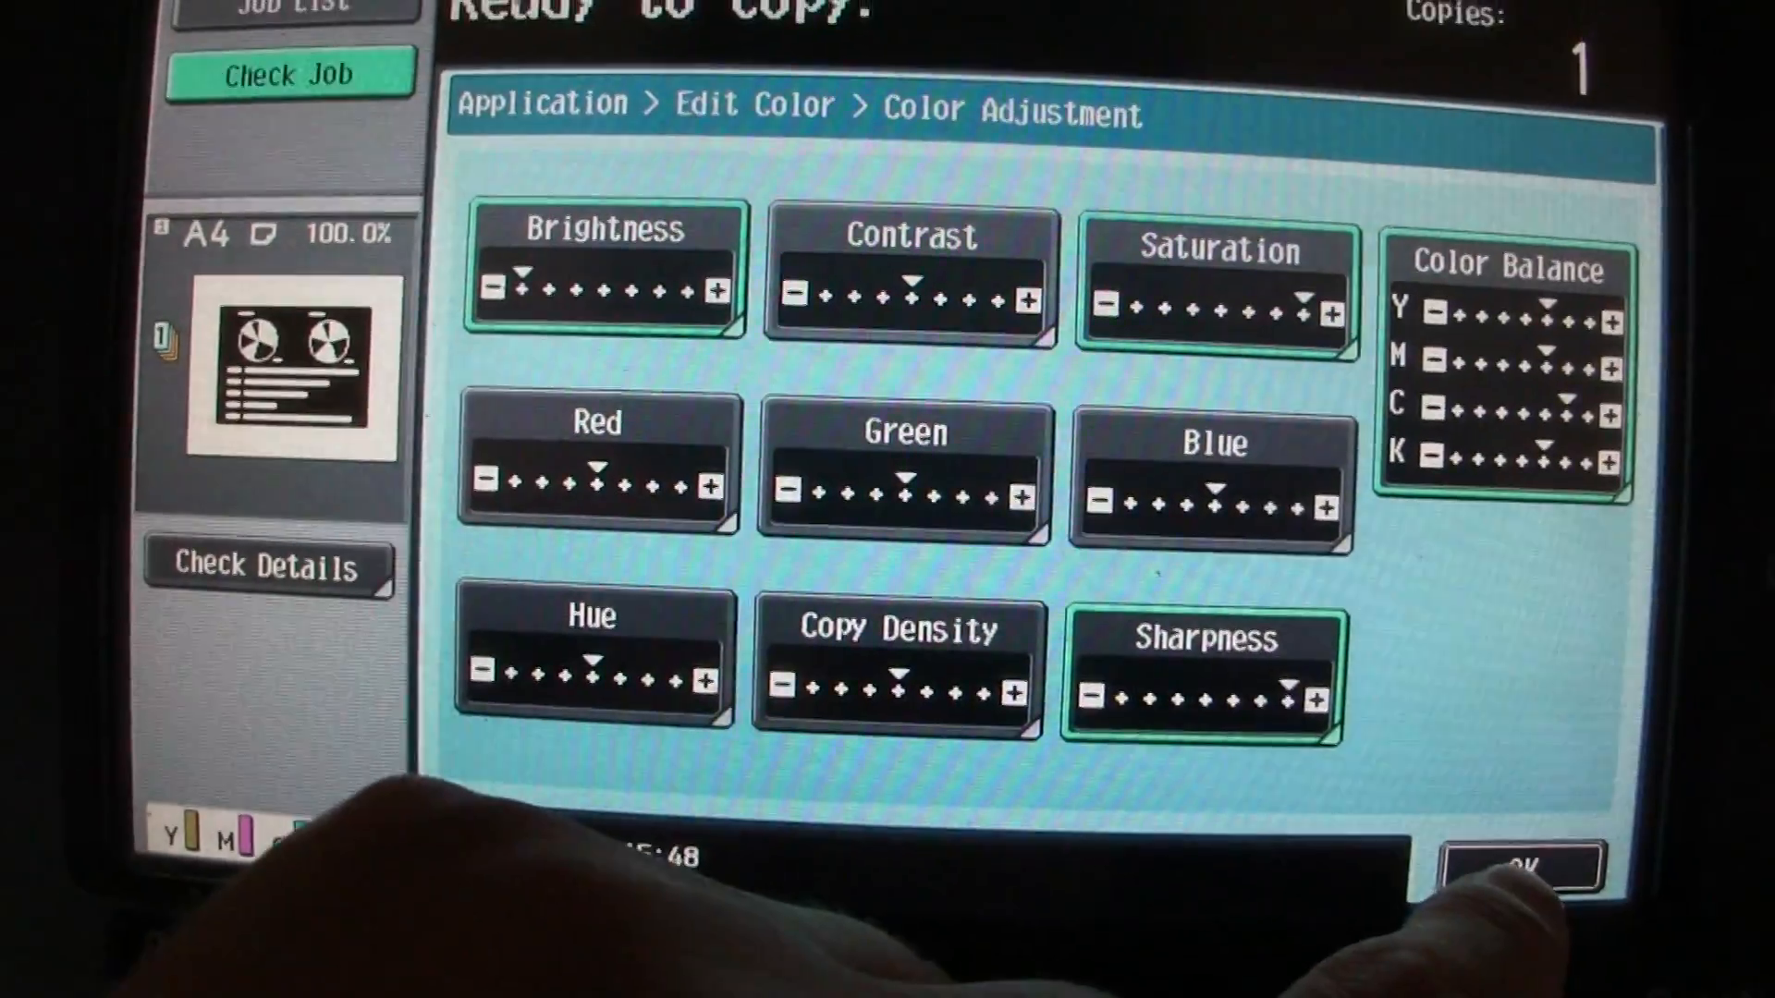
Confirm the colour adjustments and bring up the zoom settings showing 100%
click(903, 465)
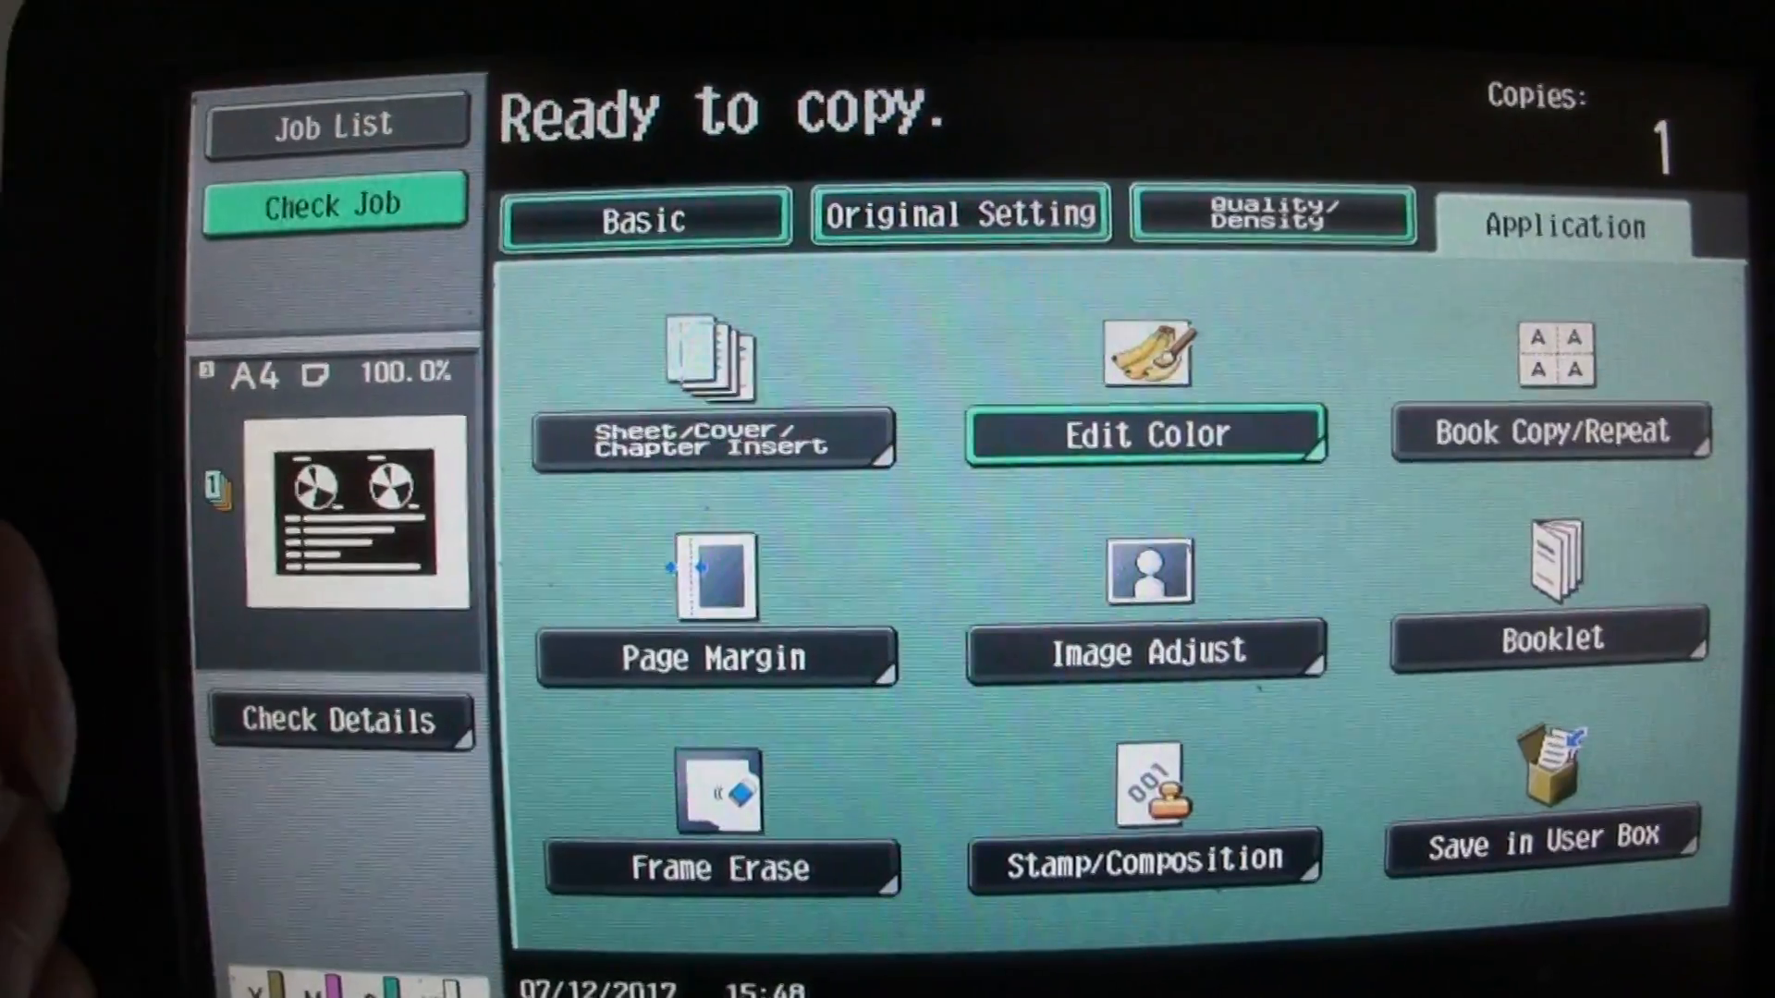
click(645, 217)
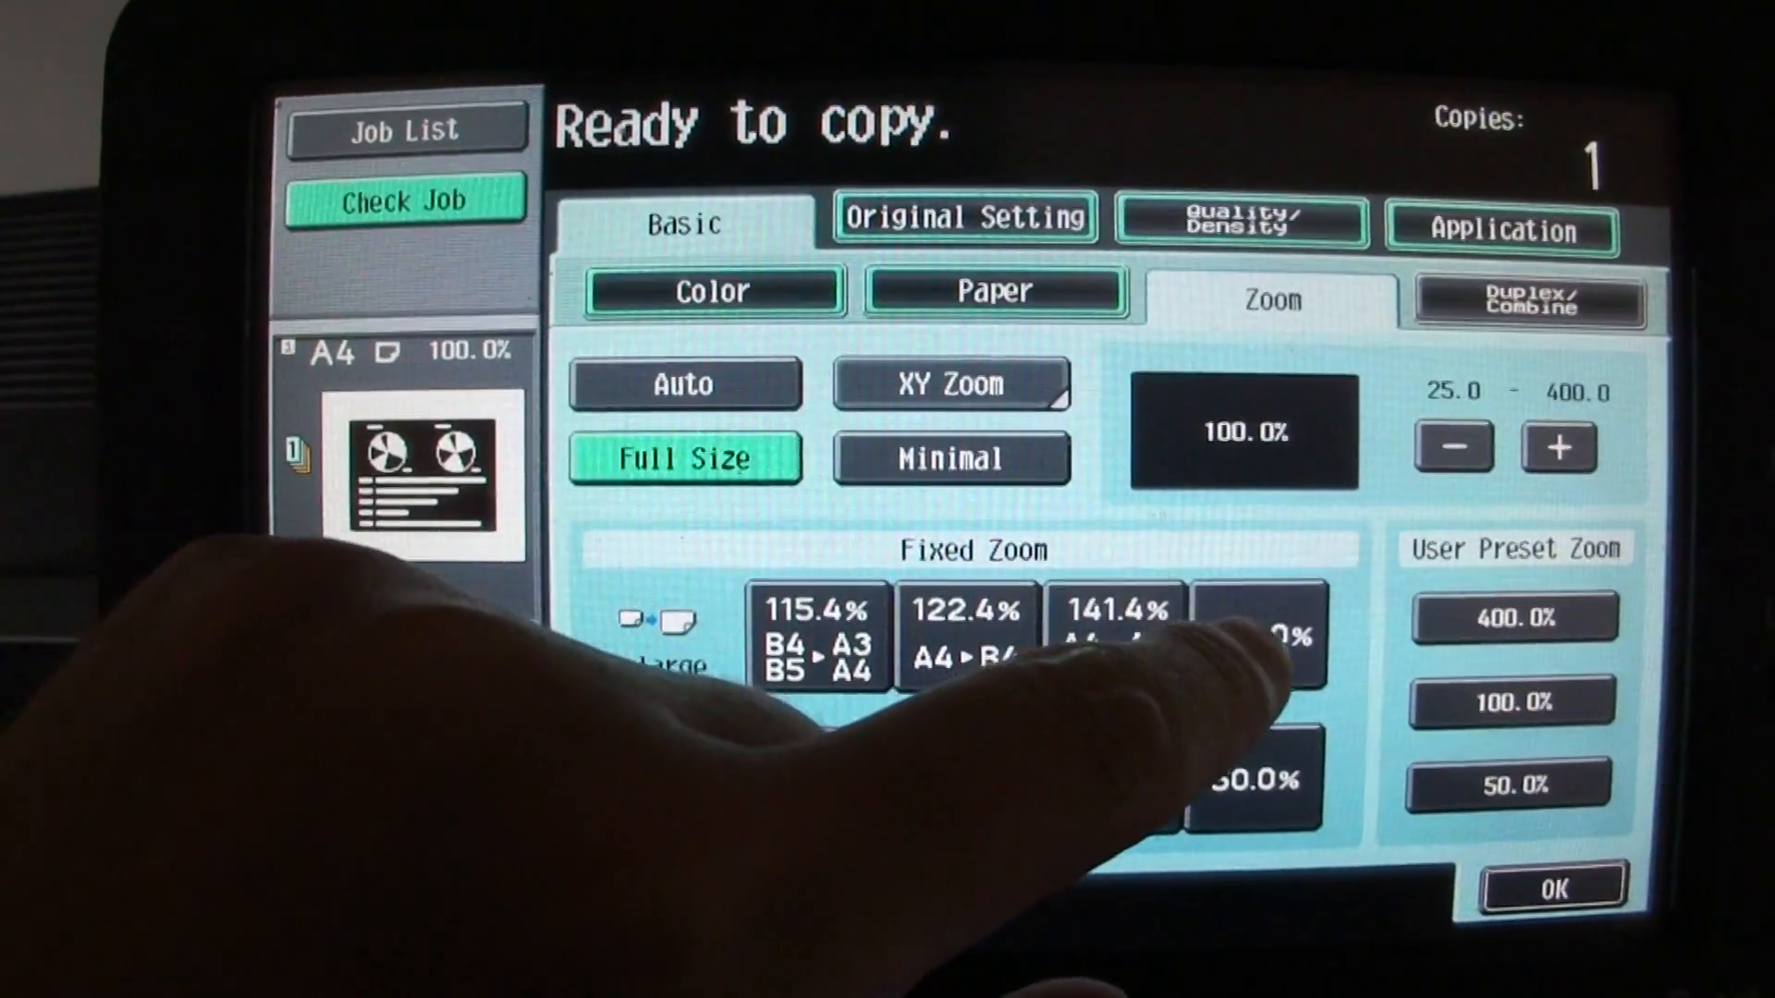
Set the copy zoom to 200%
click(1261, 632)
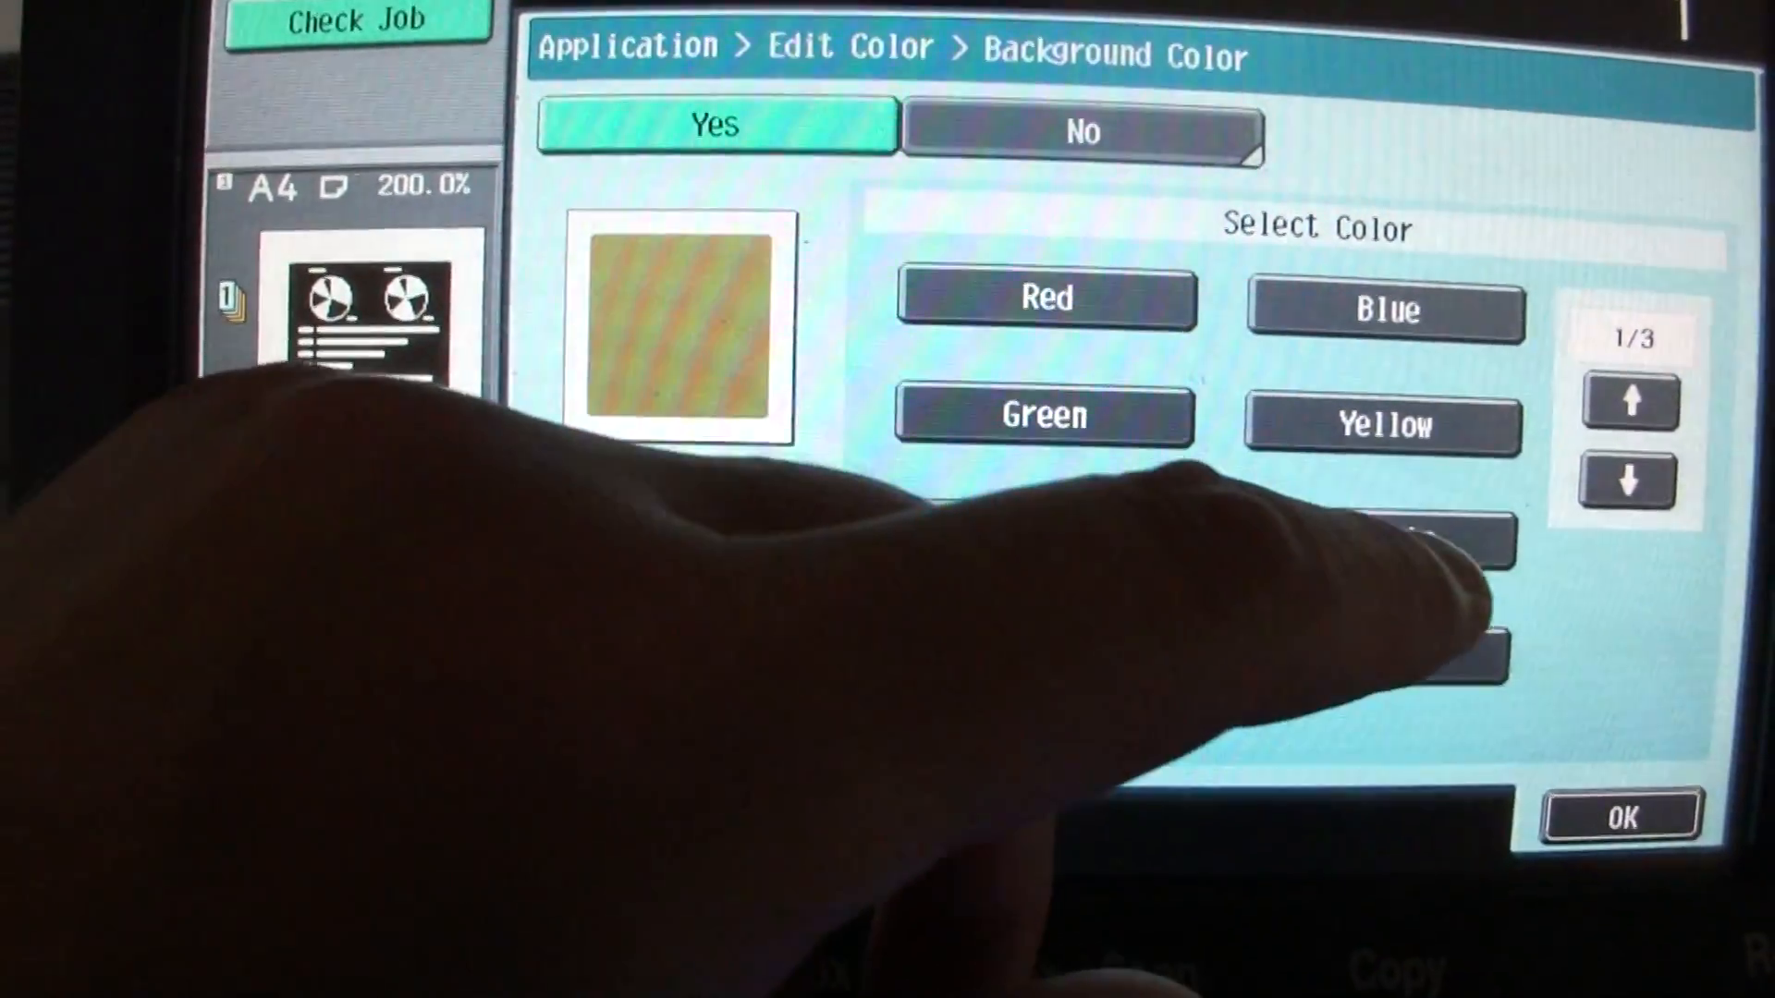
Confirm Brown as the background colour and bring up the Red colour adjustment
click(1630, 480)
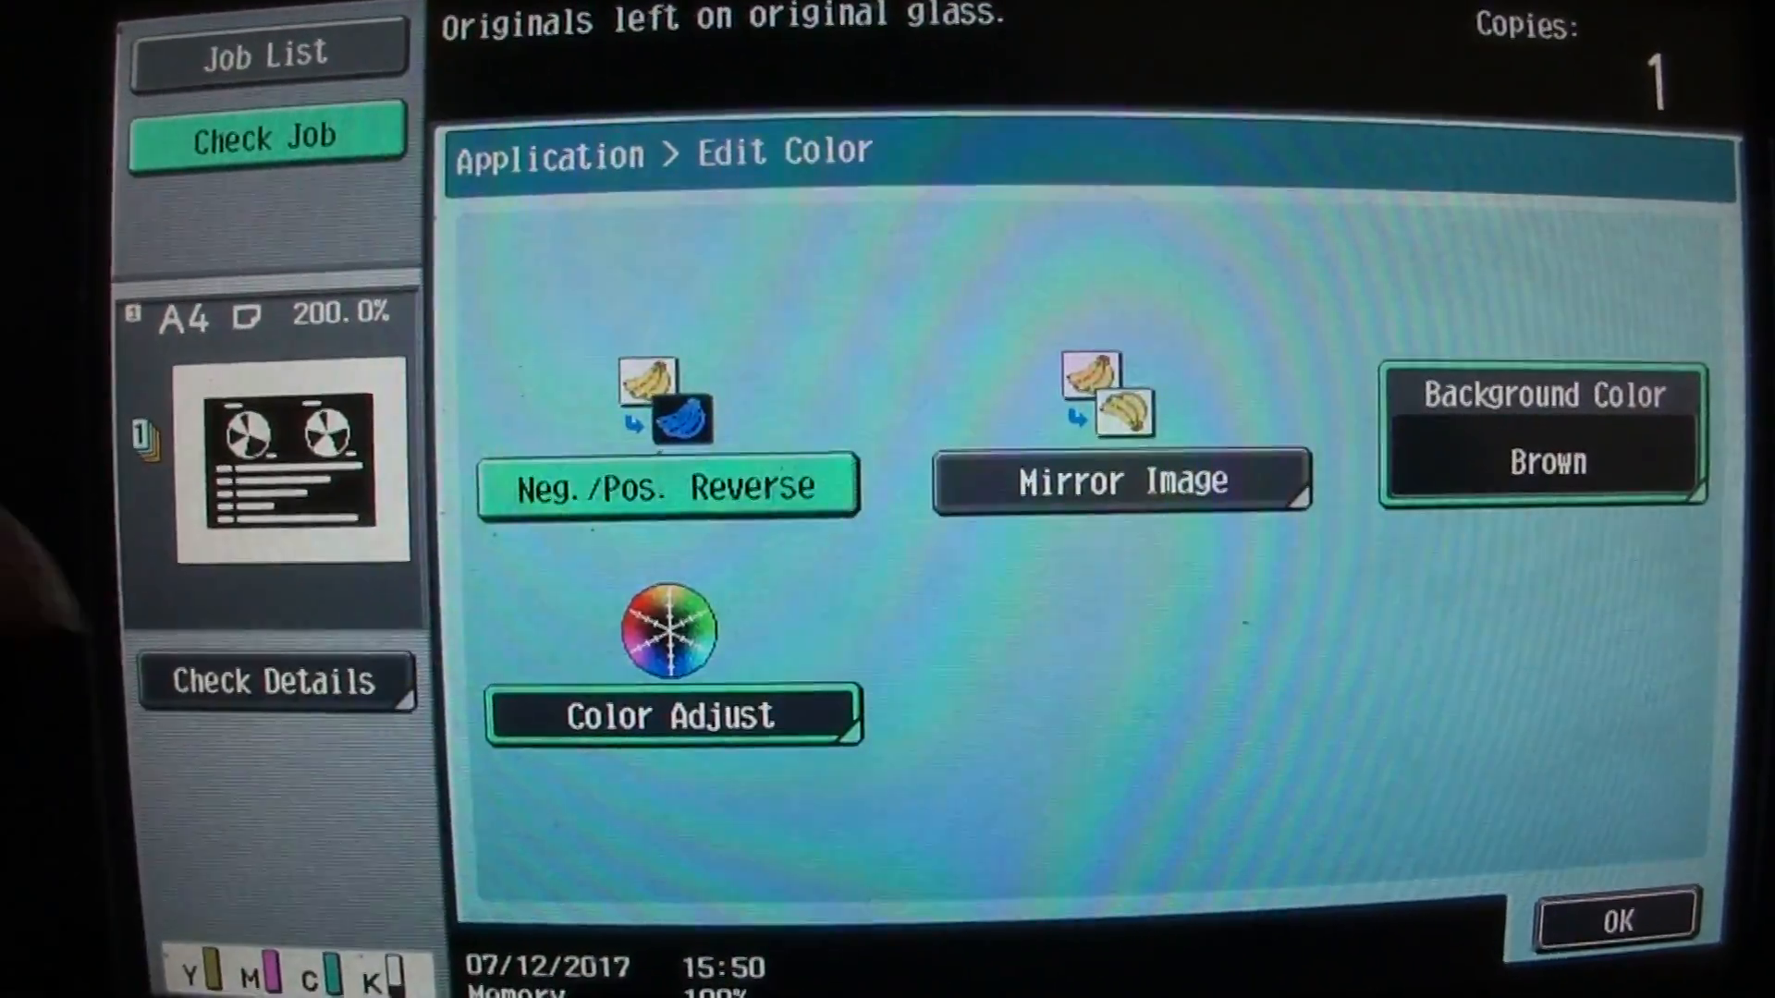
click(674, 713)
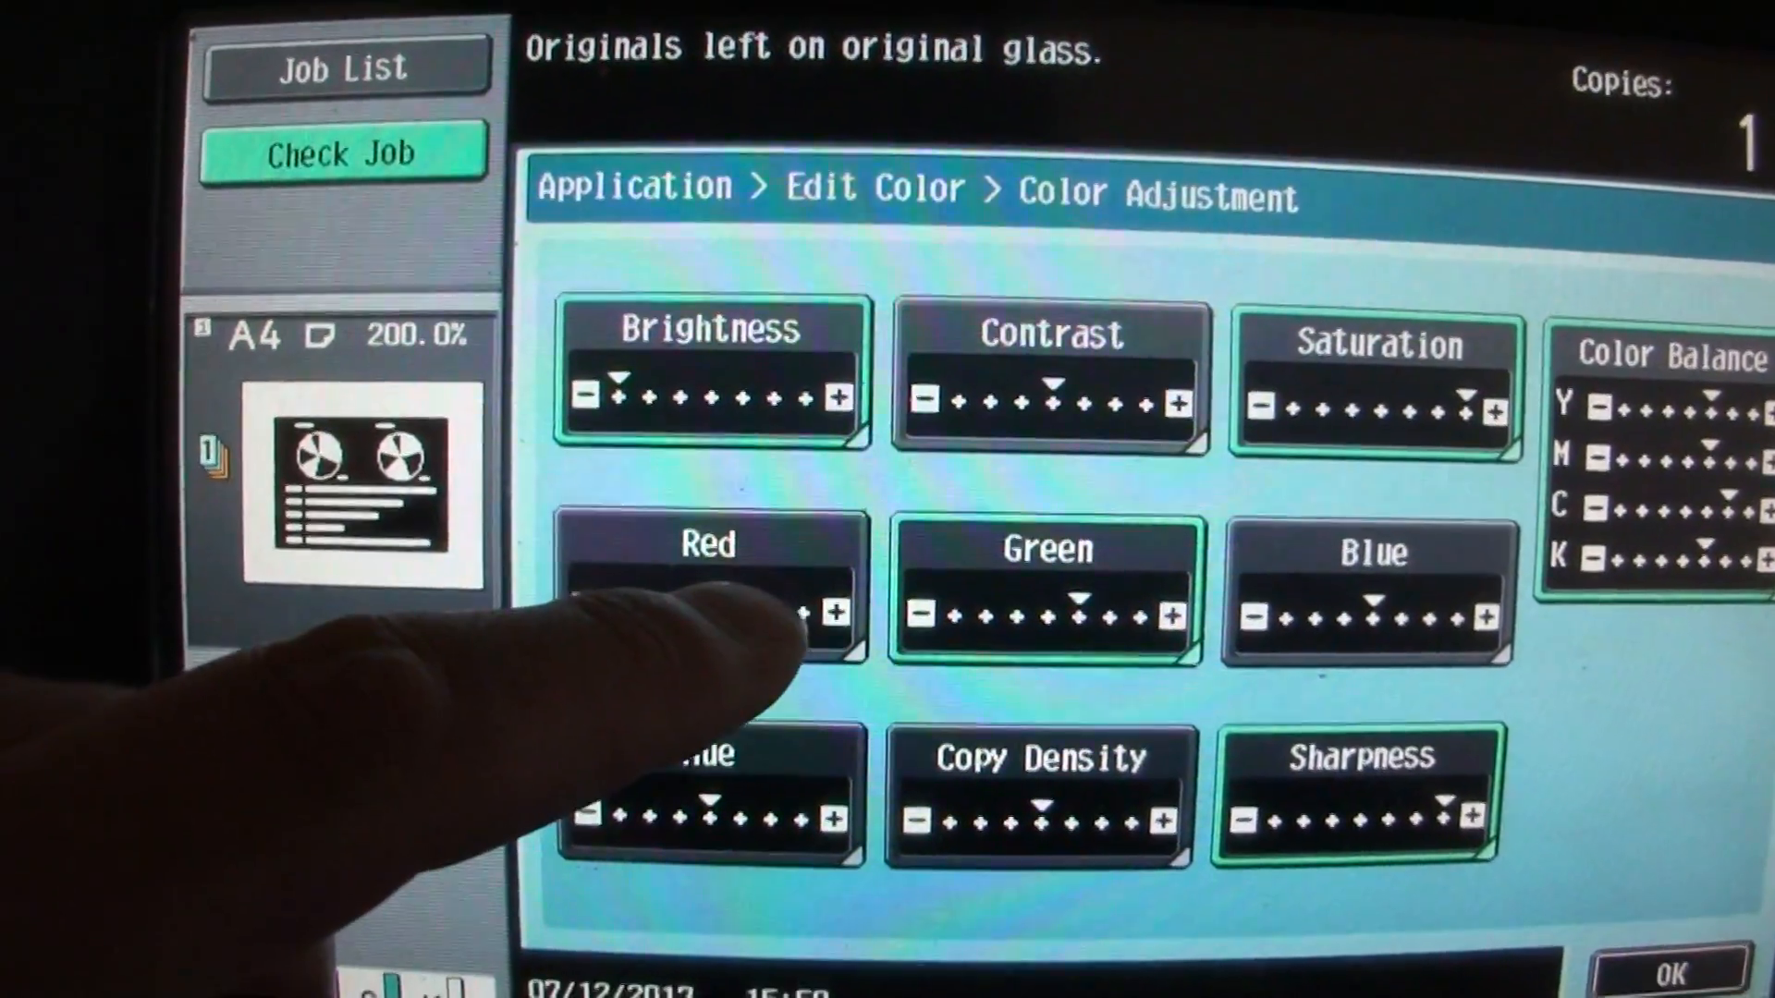
click(707, 583)
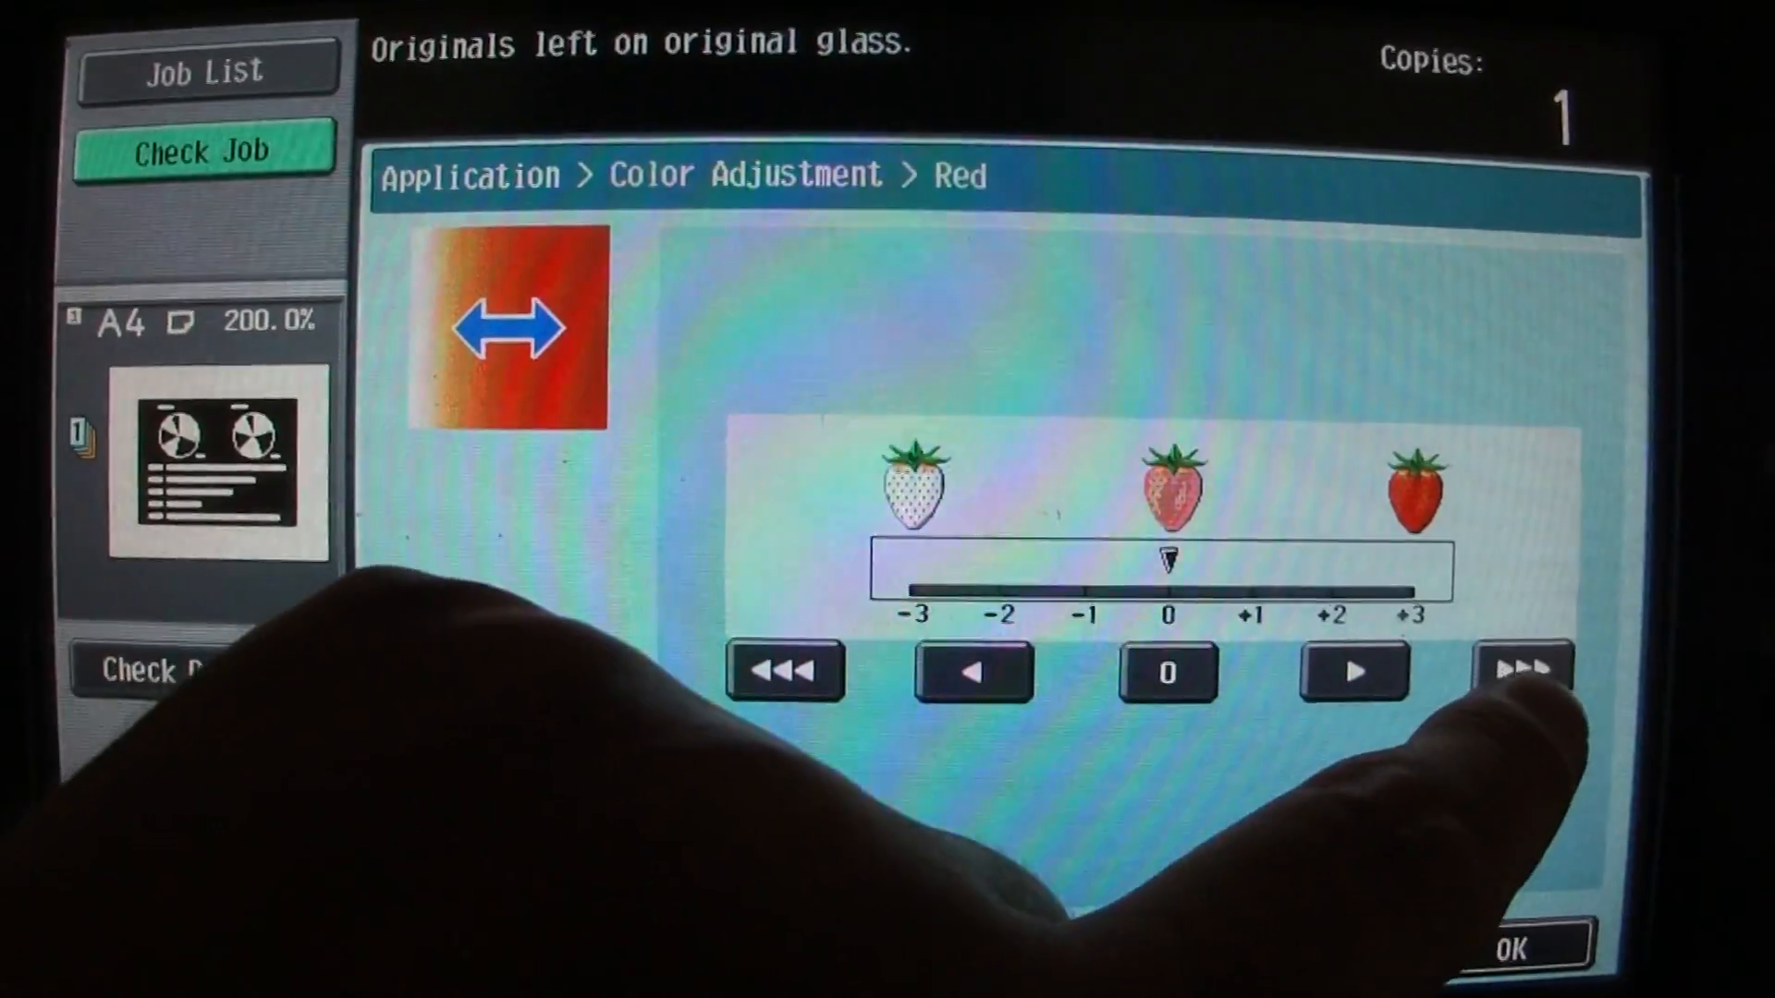